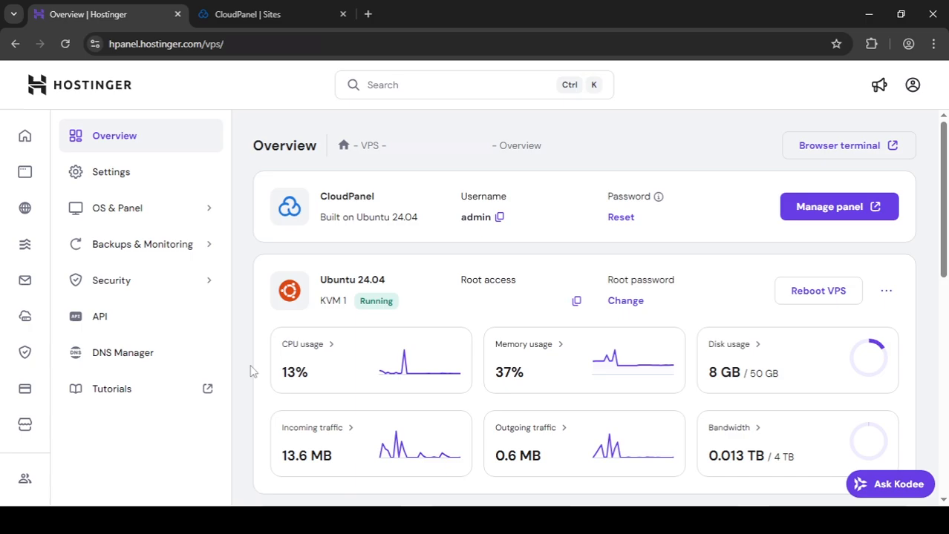
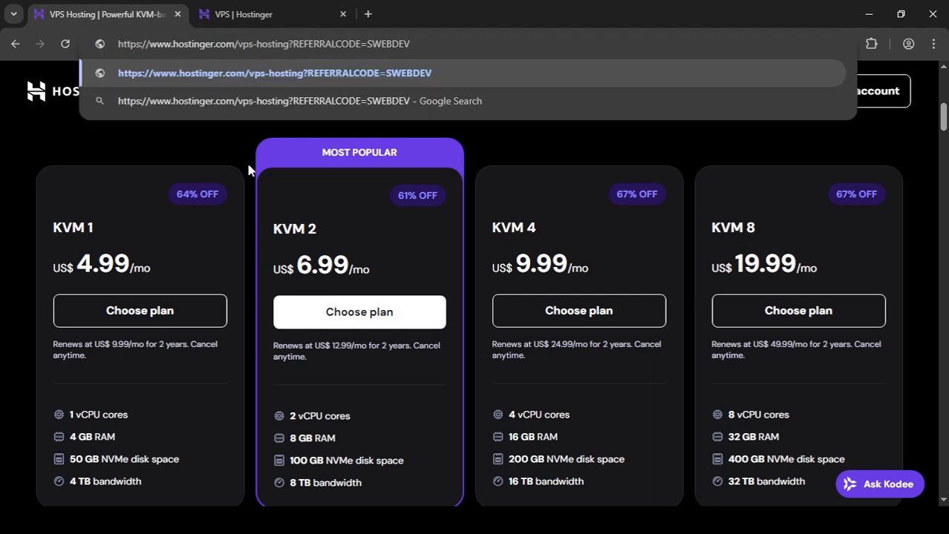
{"action": "mouse_move", "coordinate": [297, 46]}
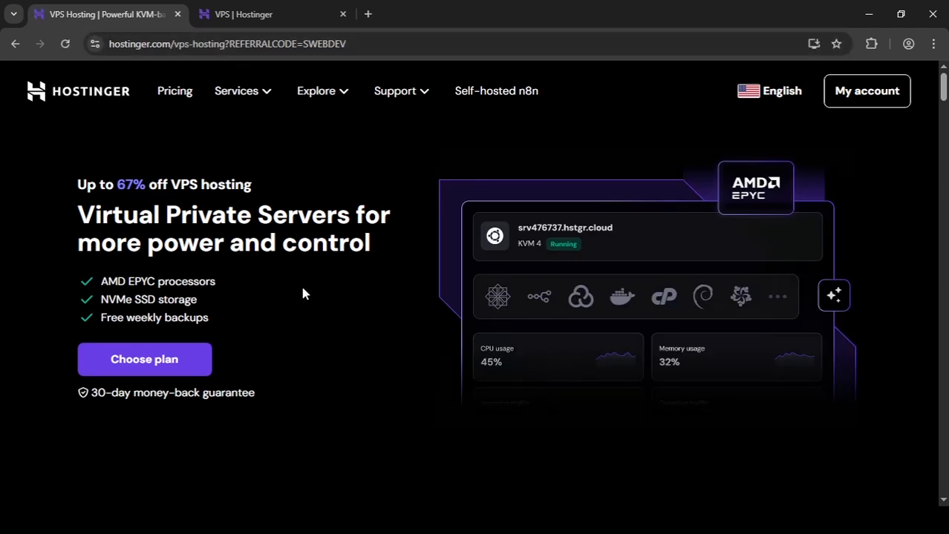
{"action": "scroll", "scroll_direction": "down", "scroll_amount": 3}
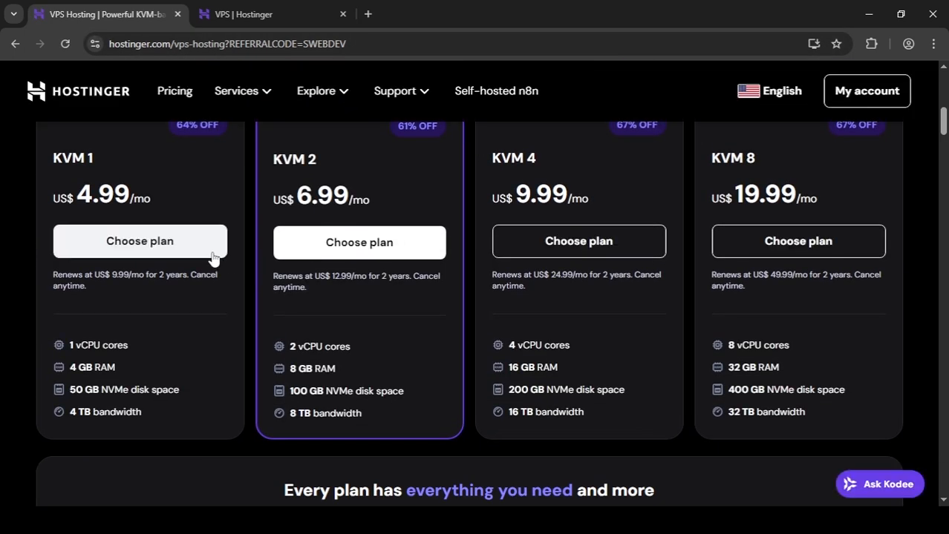
{"action": "left_click", "coordinate": [139, 241]}
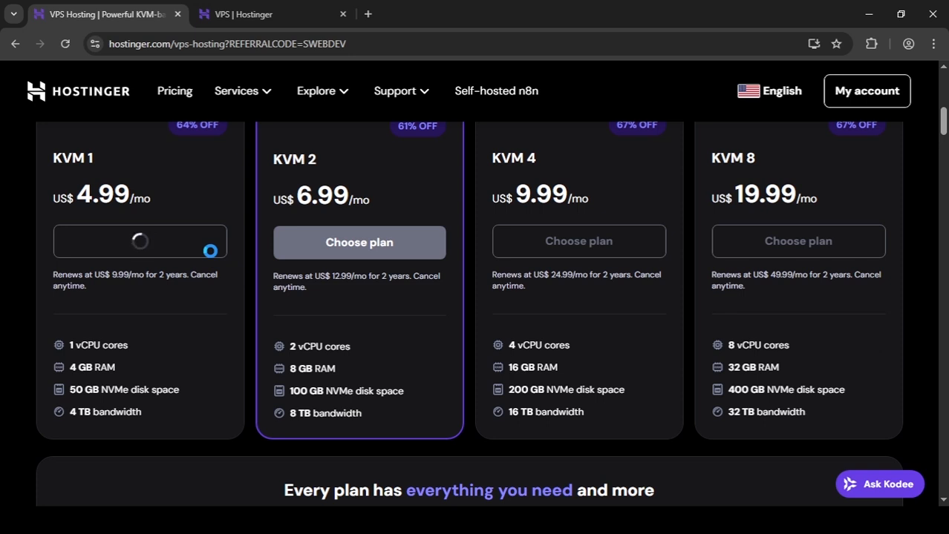
{"action": "left_click", "coordinate": [140, 241]}
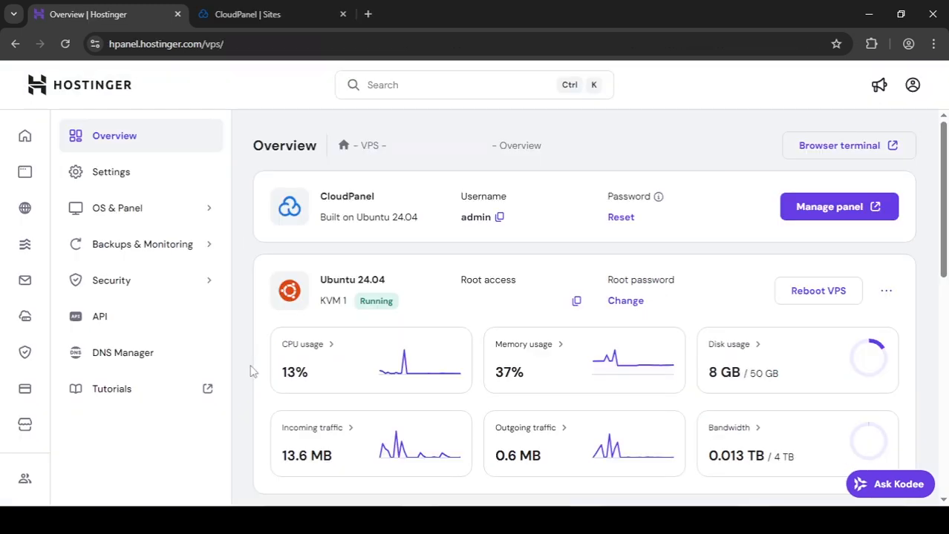
{"action": "mouse_move", "coordinate": [241, 381]}
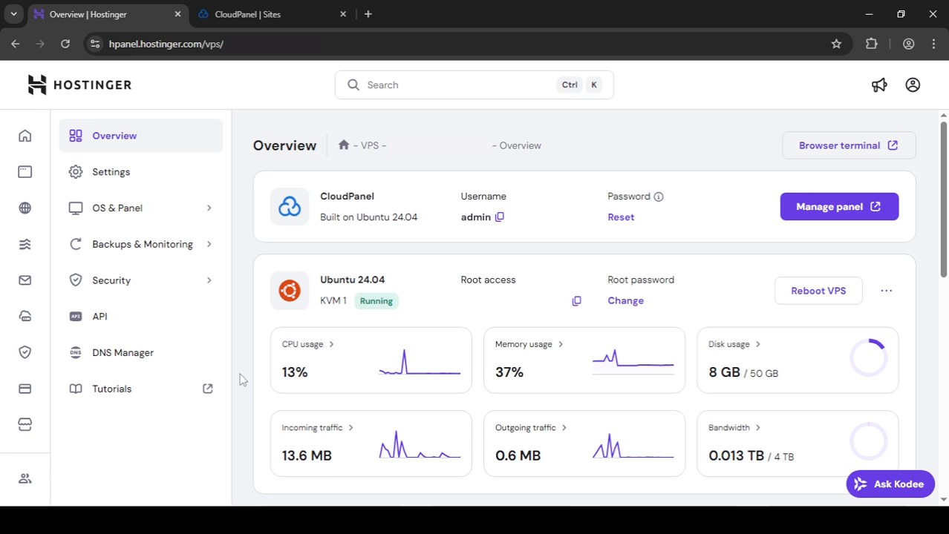
{"action": "mouse_move", "coordinate": [242, 273]}
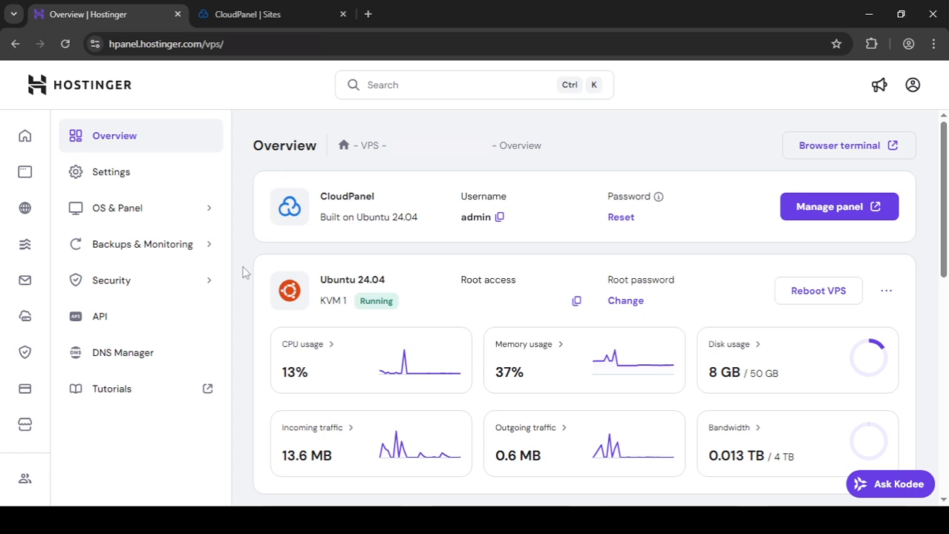
{"action": "mouse_move", "coordinate": [255, 267]}
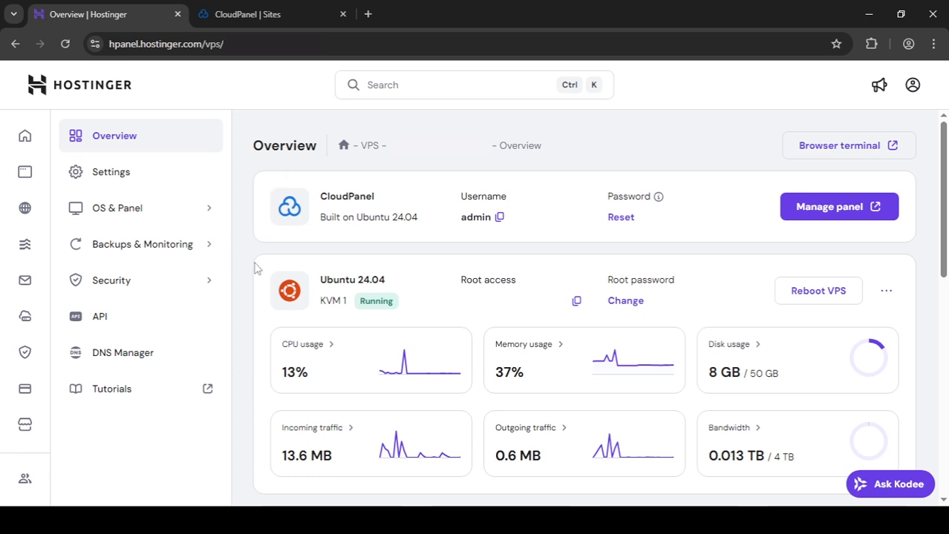
{"action": "mouse_move", "coordinate": [245, 269]}
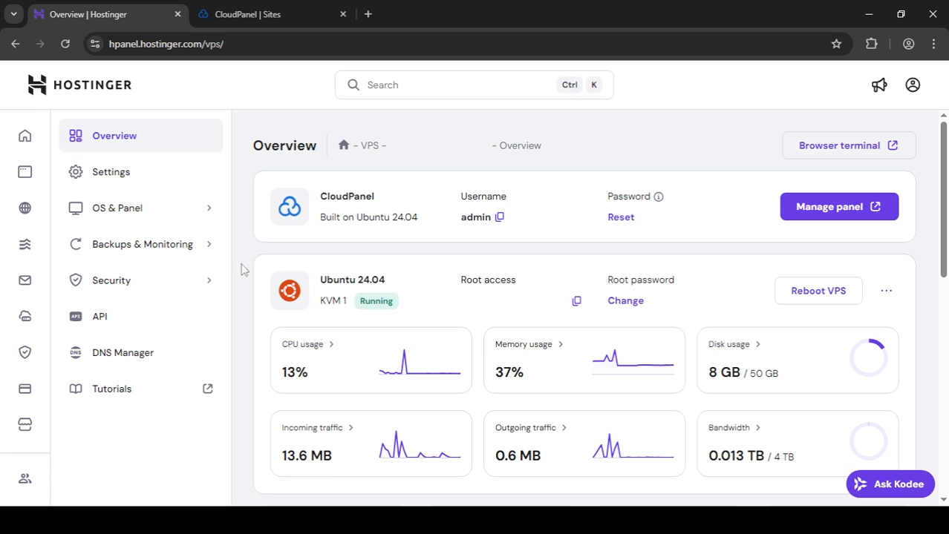
{"action": "mouse_move", "coordinate": [116, 208]}
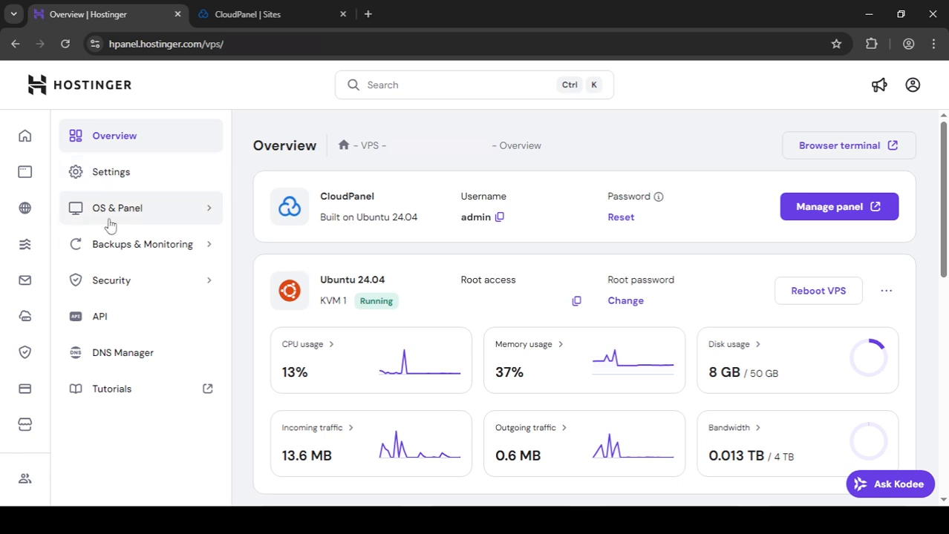
{"action": "mouse_move", "coordinate": [247, 290]}
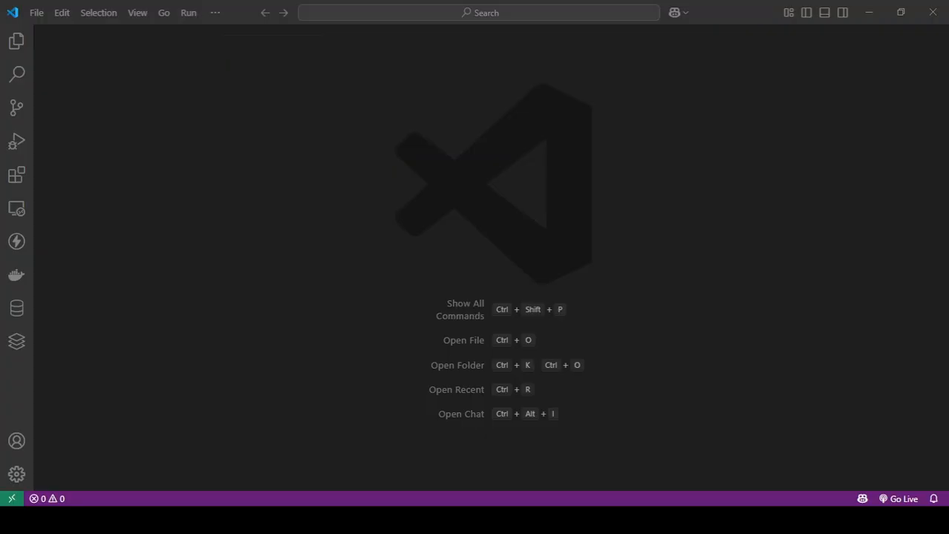
{"action": "mouse_move", "coordinate": [63, 142]}
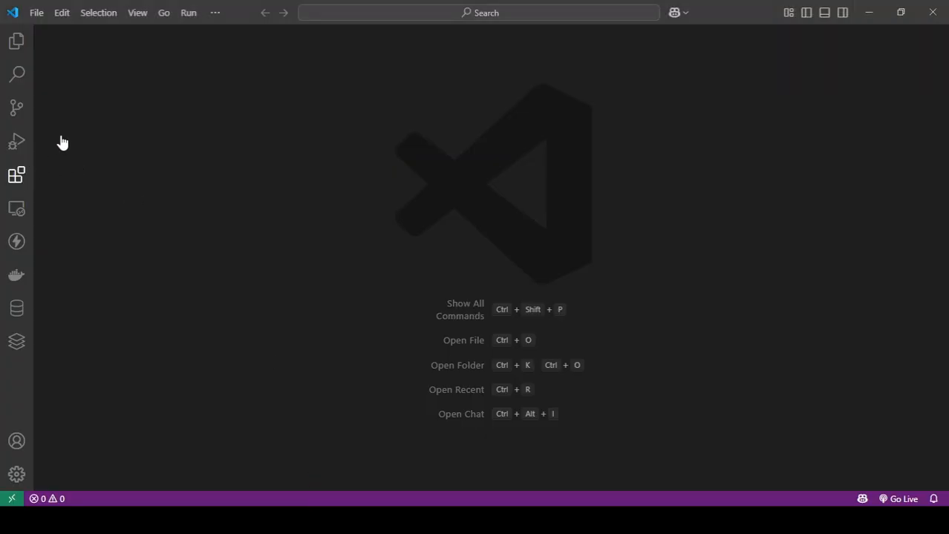
Confirm Remote - SSH is installed in Extensions, then show the Remote Explorer's SSH list
{"action": "left_click", "coordinate": [17, 175]}
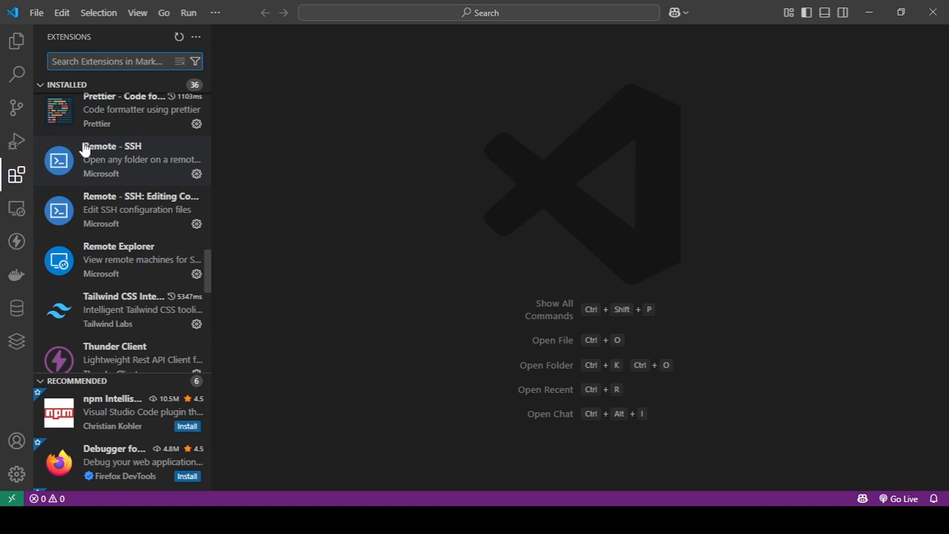
{"action": "mouse_move", "coordinate": [145, 148]}
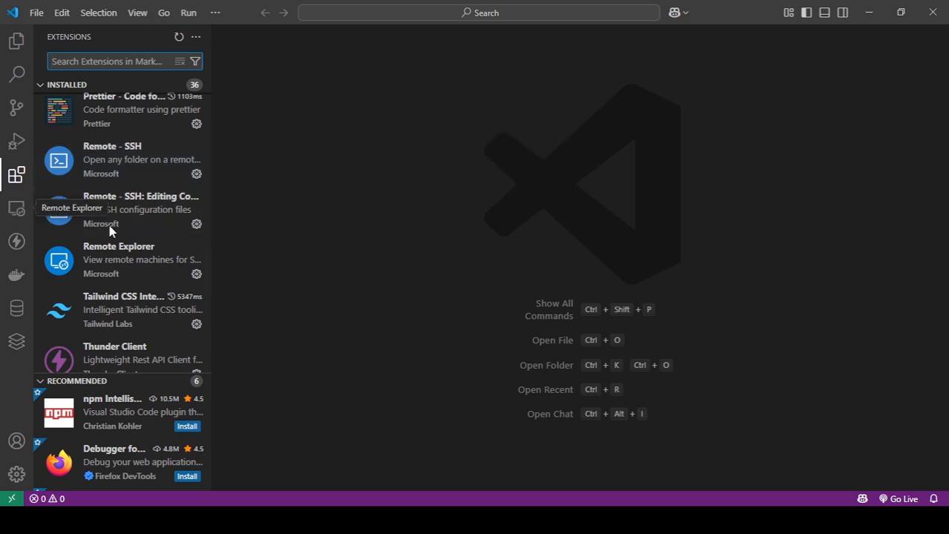
{"action": "mouse_move", "coordinate": [148, 252]}
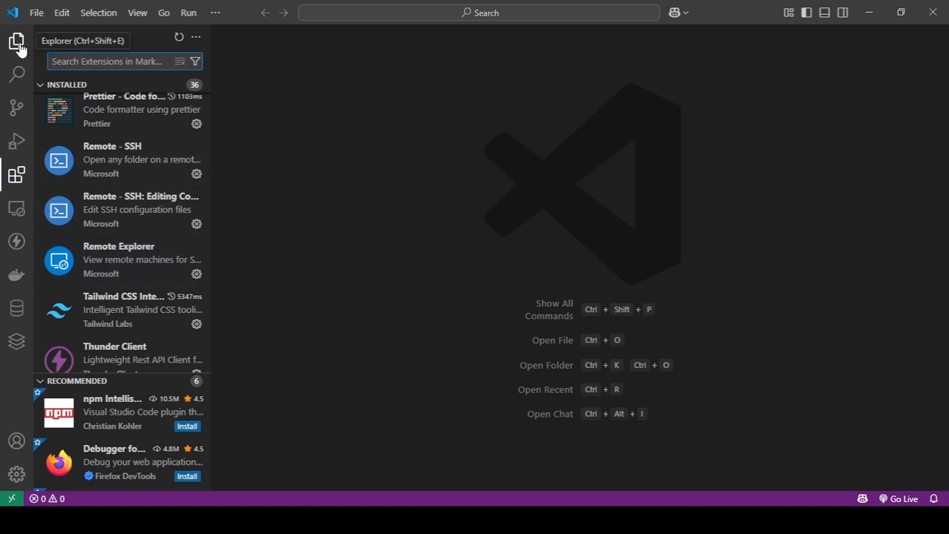
{"action": "left_click", "coordinate": [17, 208]}
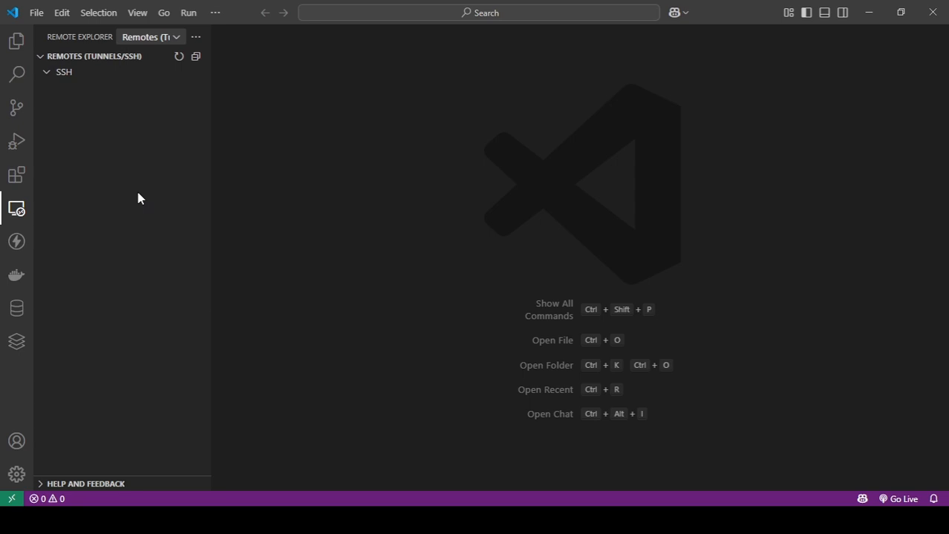
{"action": "mouse_move", "coordinate": [83, 74]}
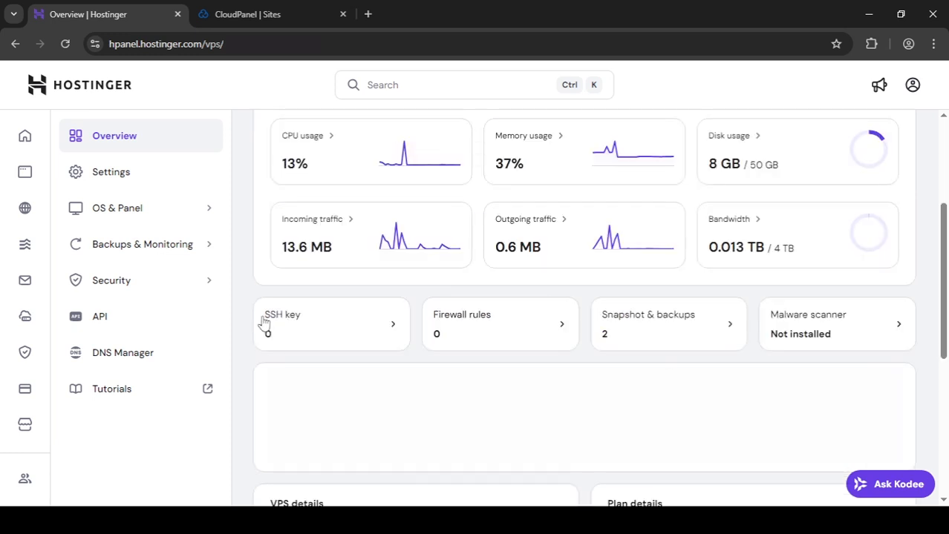
{"action": "mouse_move", "coordinate": [279, 315]}
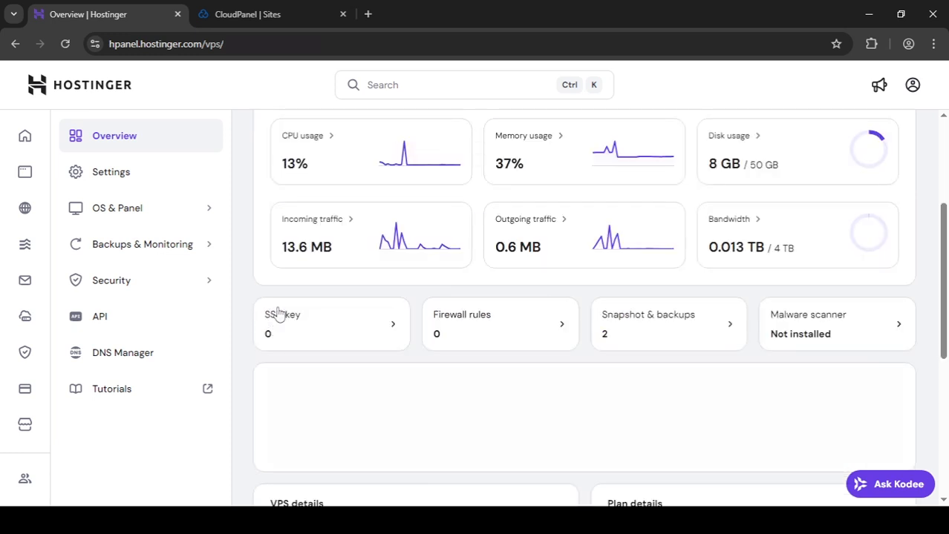
{"action": "mouse_move", "coordinate": [323, 328]}
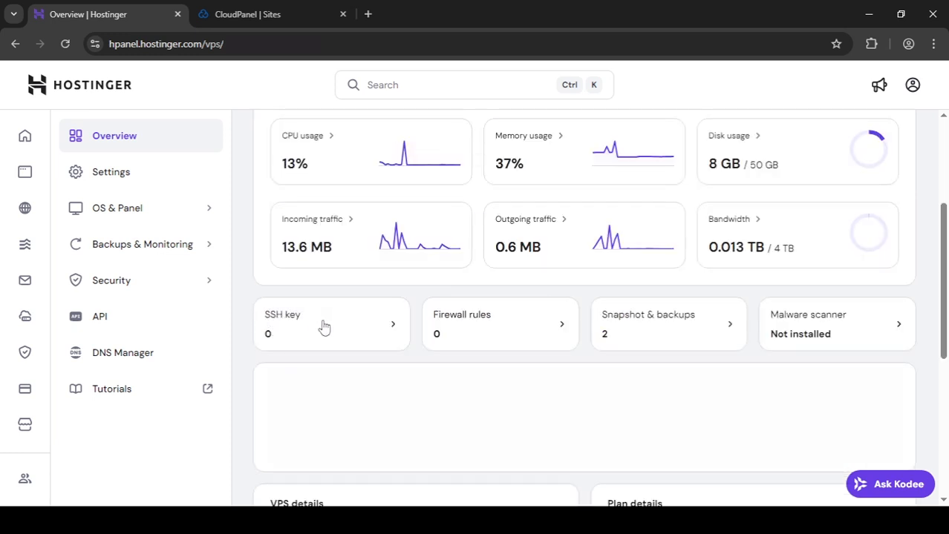
Go from the VPS Overview's SSH key card to Settings > SSH keys
{"action": "left_click", "coordinate": [330, 323]}
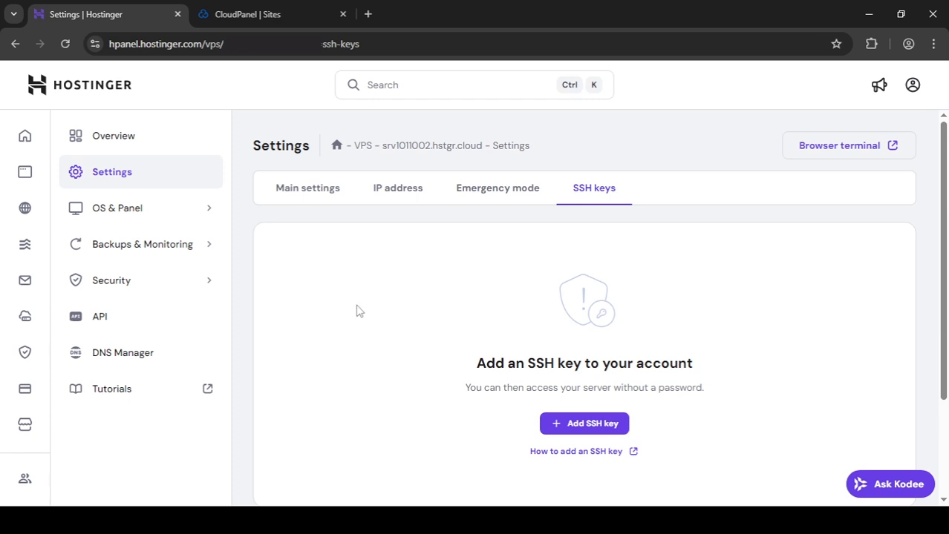
{"action": "mouse_move", "coordinate": [584, 425]}
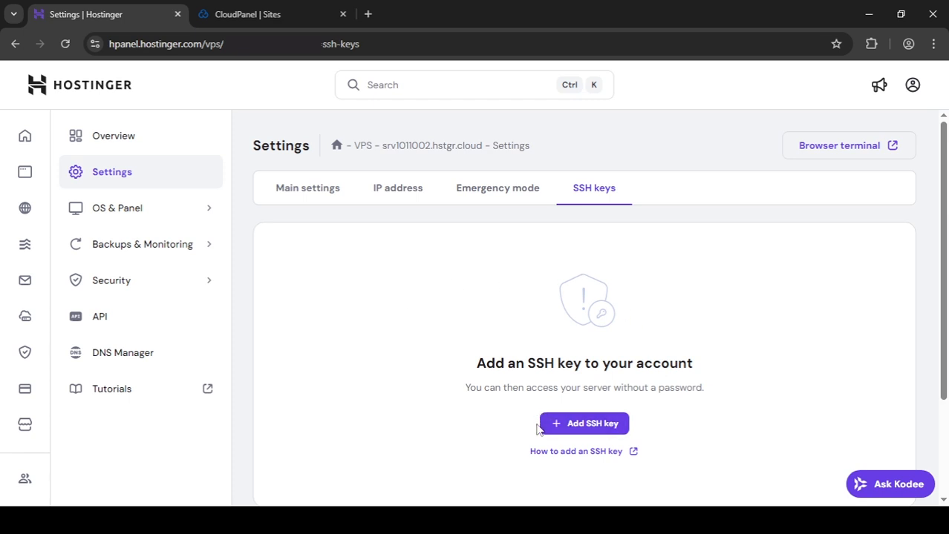
{"action": "mouse_move", "coordinate": [564, 432]}
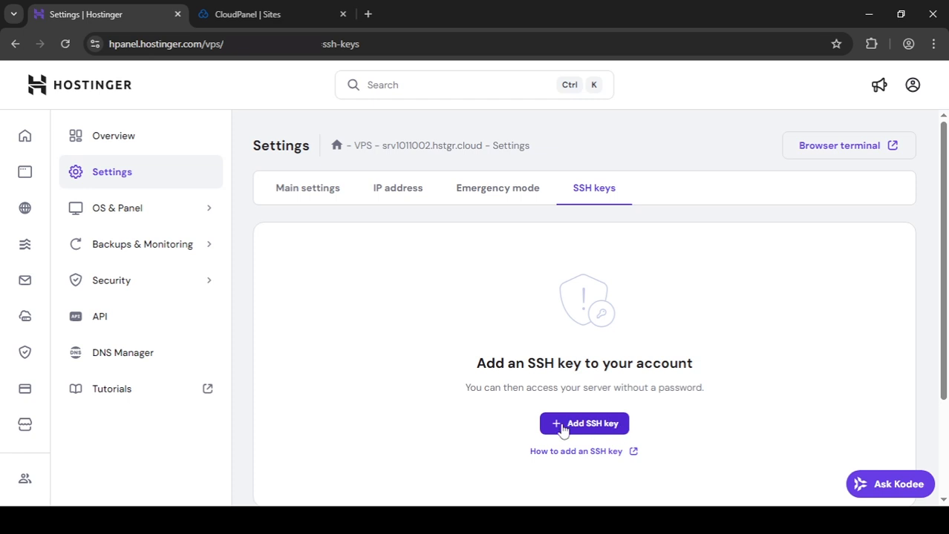
Start Add SSH Key and copy the ssh-keygen ed25519 command to the clipboard
{"action": "left_click", "coordinate": [583, 423]}
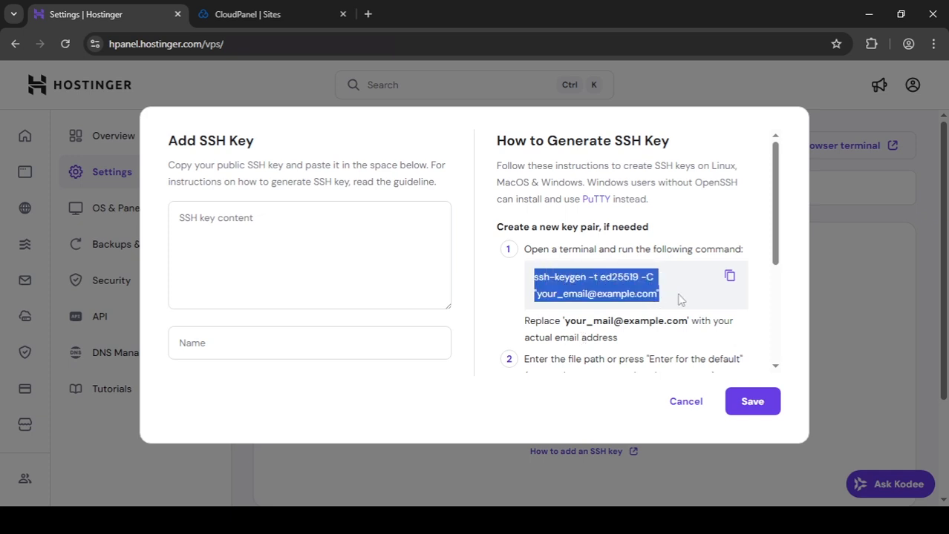
{"action": "left_click", "coordinate": [731, 276]}
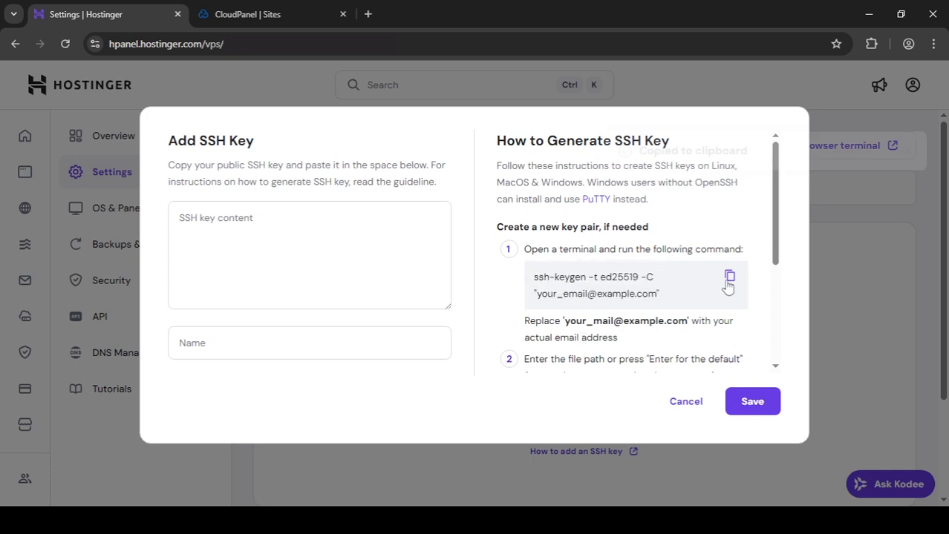
{"action": "left_click", "coordinate": [729, 277]}
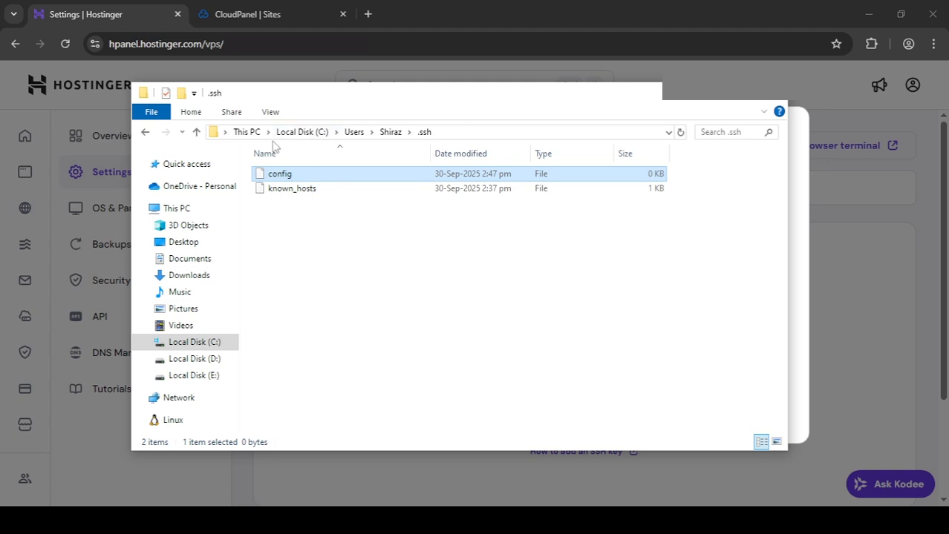
{"action": "mouse_move", "coordinate": [438, 140]}
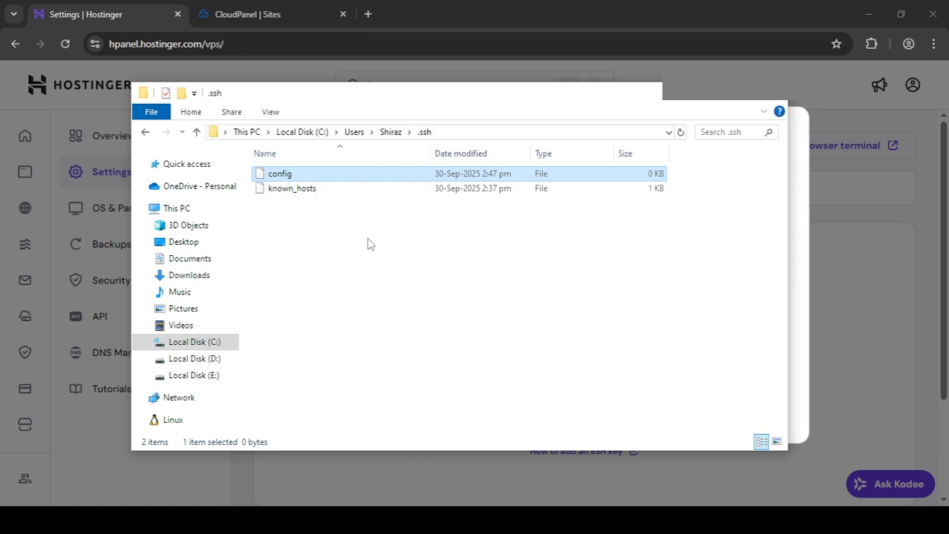
Launch a PowerShell window from empty space in the local .ssh folder
{"action": "left_click", "coordinate": [372, 245]}
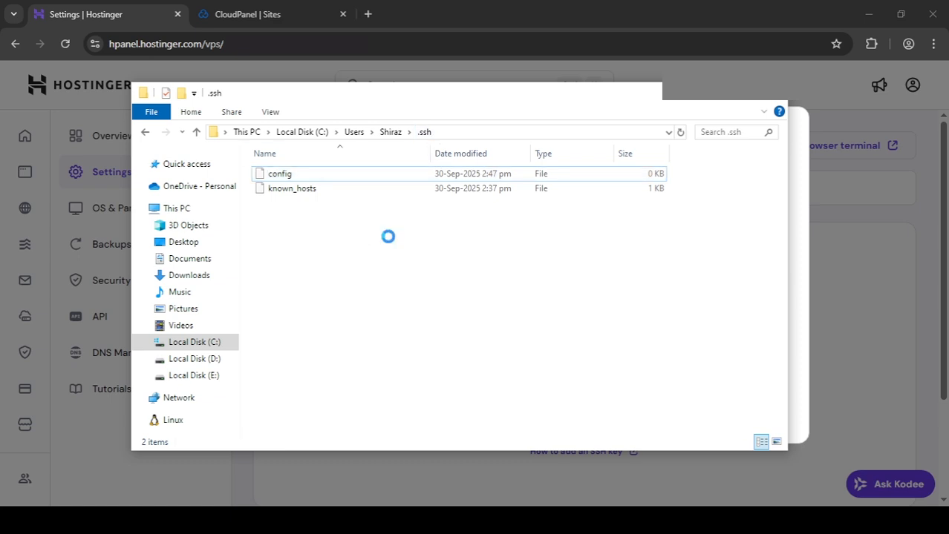
{"action": "right_click", "coordinate": [389, 236]}
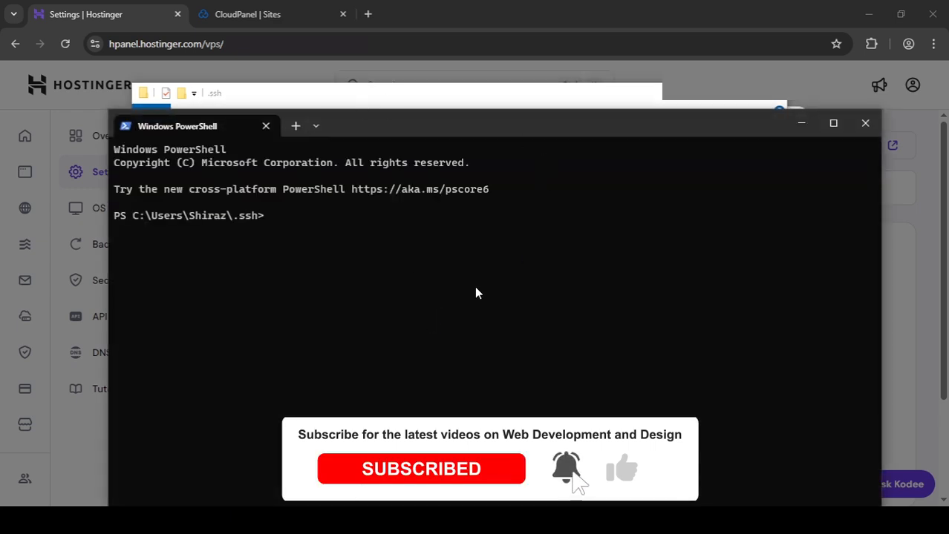
Run ssh-keygen -t ed25519 without the email comment, accepting default file name and no passphrase
{"action": "type", "text": "ssh-keygen -t ed25519 -C \"your_email@example.com\""}
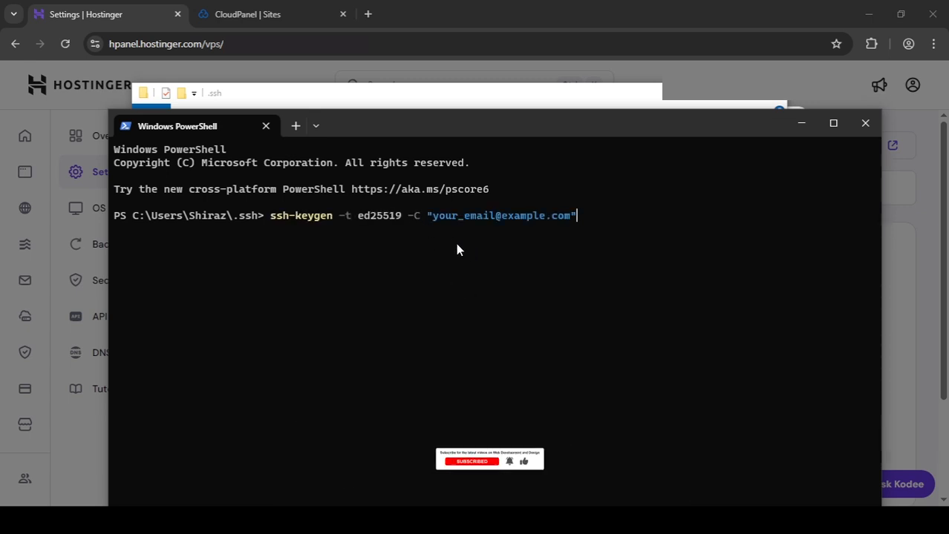
{"action": "key", "text": "Backspace"}
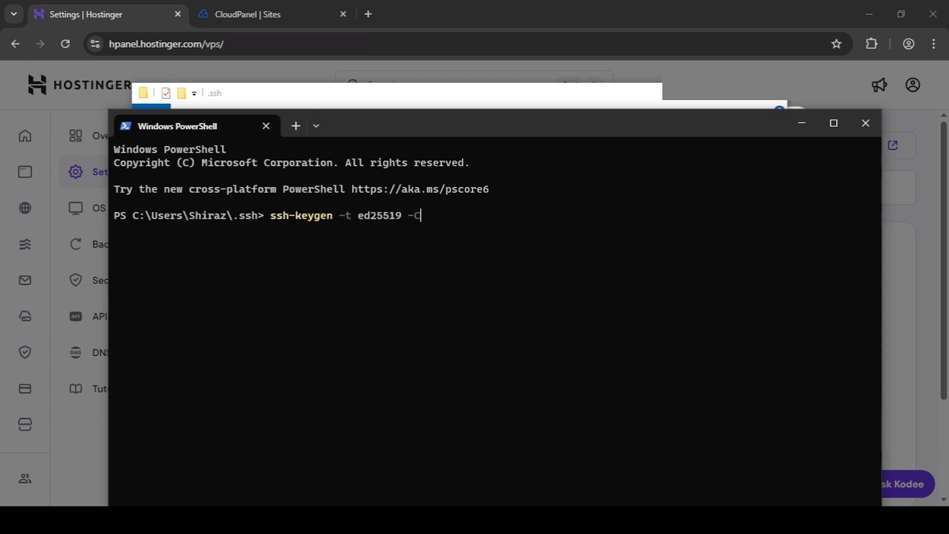
{"action": "key", "text": "Backspace"}
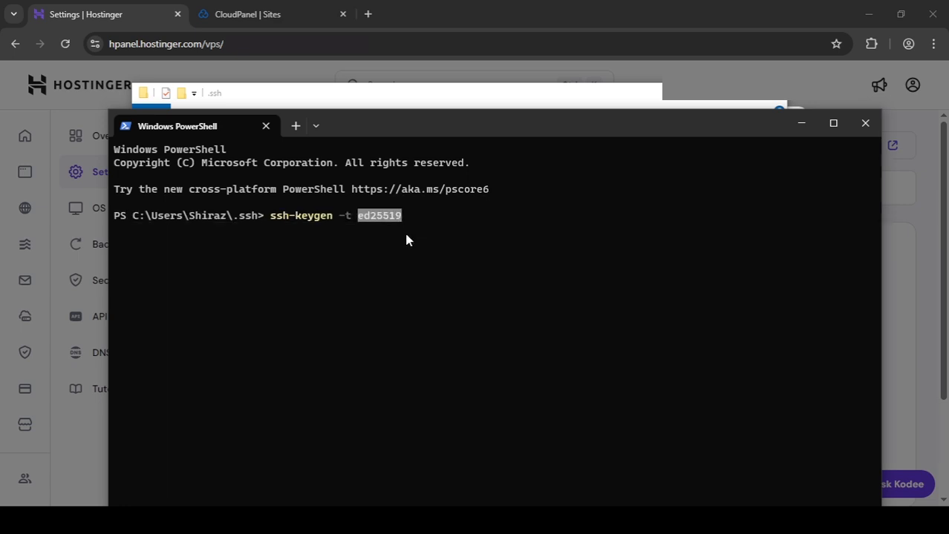
{"action": "left_click", "coordinate": [379, 216]}
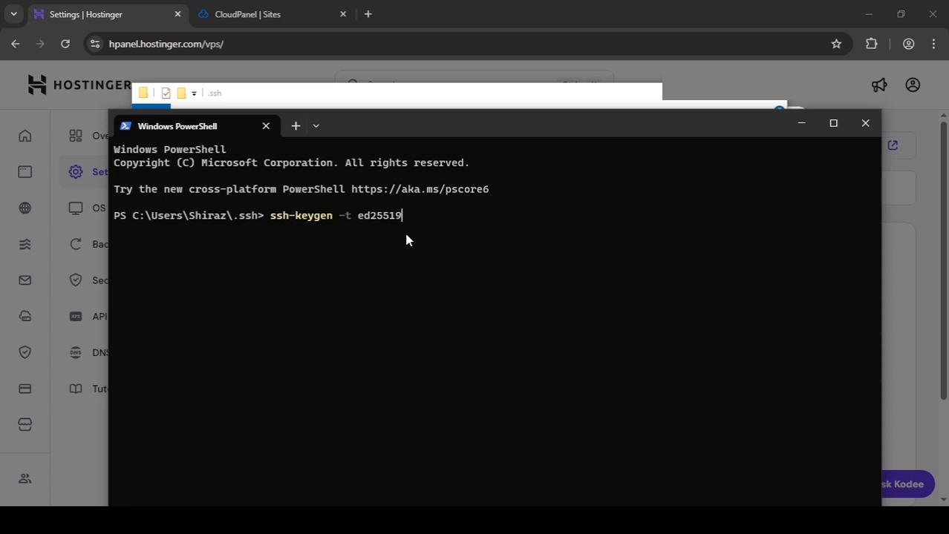
{"action": "mouse_move", "coordinate": [409, 241]}
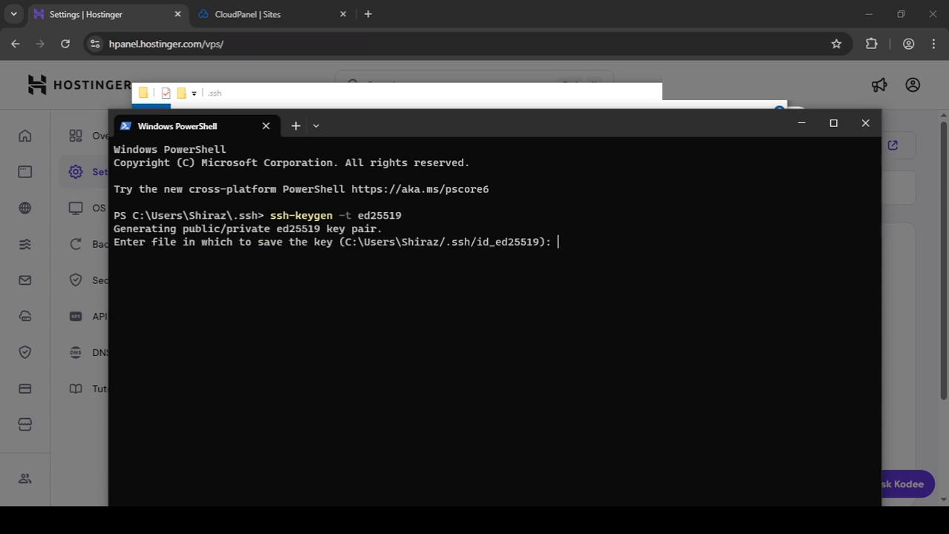
{"action": "mouse_move", "coordinate": [456, 222]}
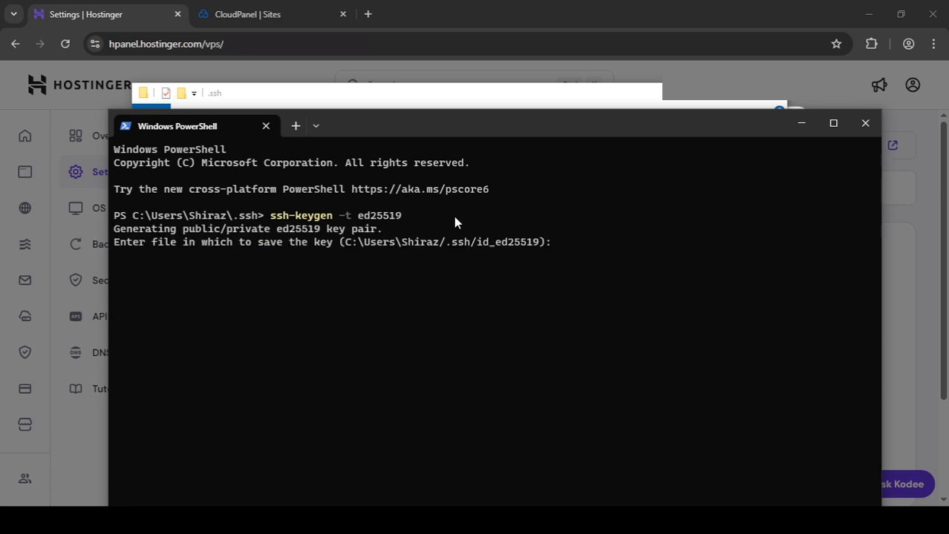
{"action": "left_click_drag", "start_coordinate": [345, 242], "coordinate": [543, 242]}
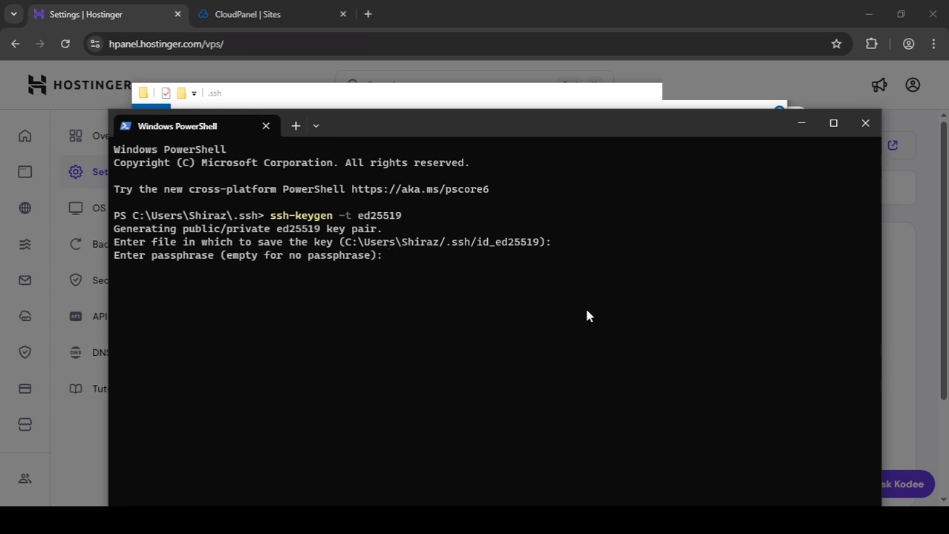
{"action": "key", "text": "enter"}
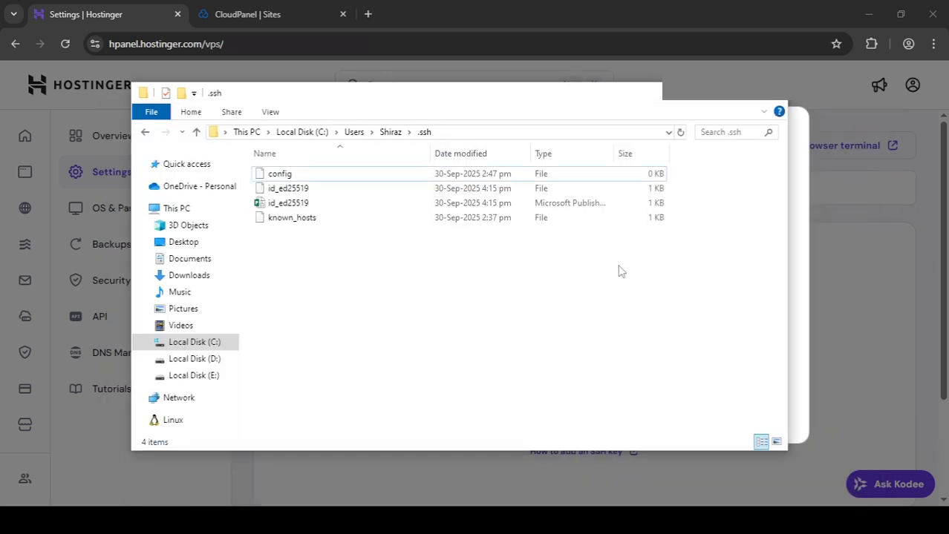
Open the new id_ed25519.pub public key file from the .ssh folder
{"action": "left_click", "coordinate": [288, 202]}
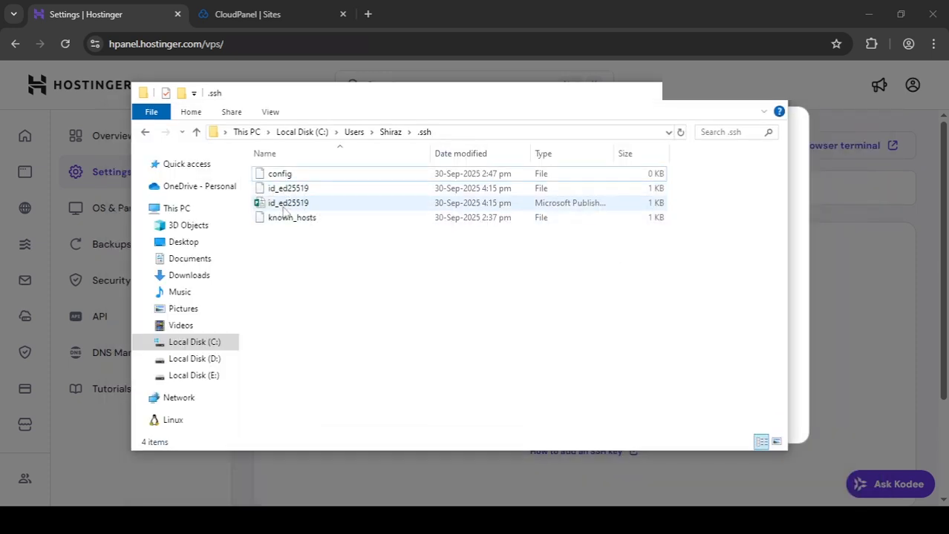
{"action": "left_click", "coordinate": [288, 187]}
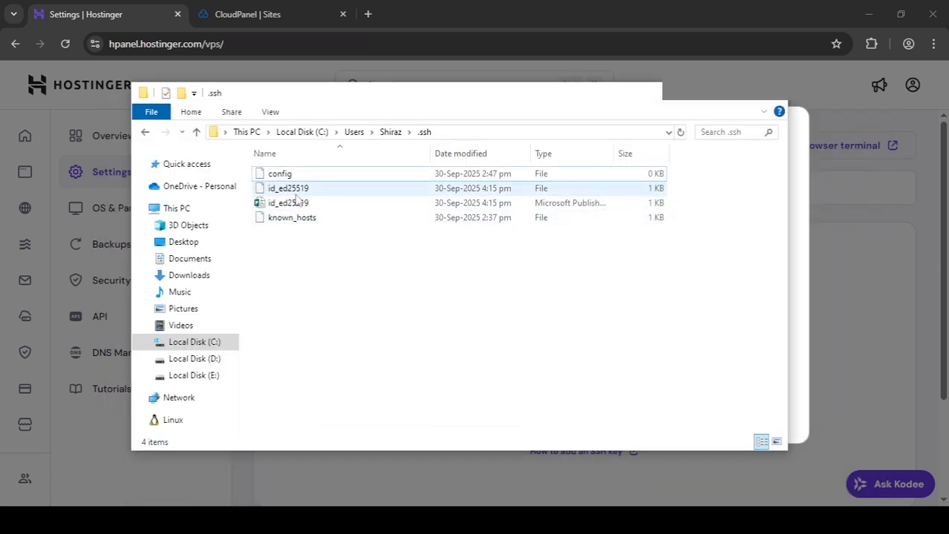
{"action": "left_click", "coordinate": [288, 202]}
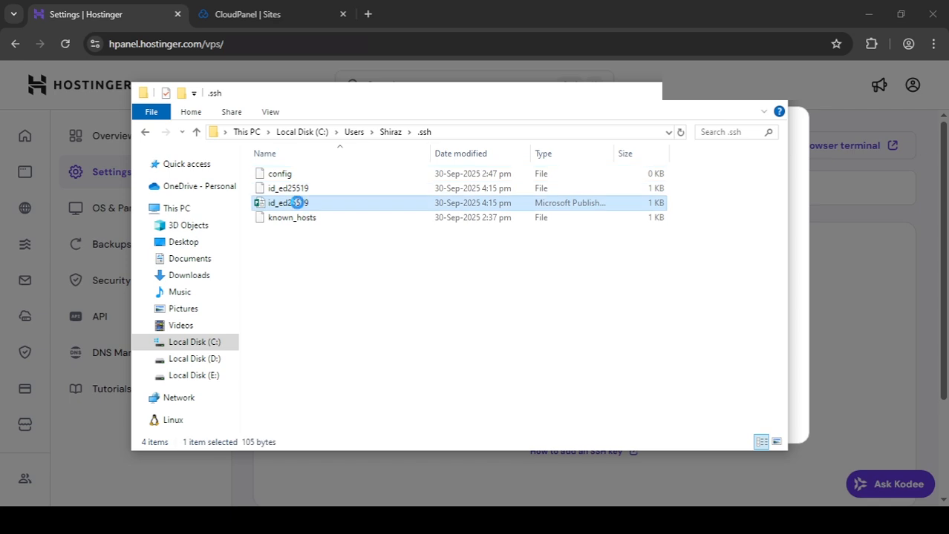
{"action": "double_click", "coordinate": [288, 202]}
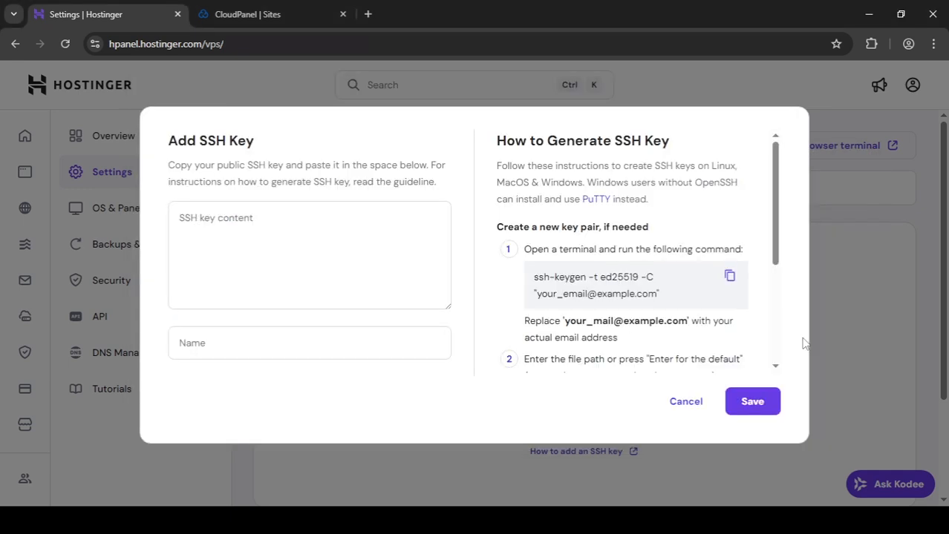
{"action": "mouse_move", "coordinate": [525, 258]}
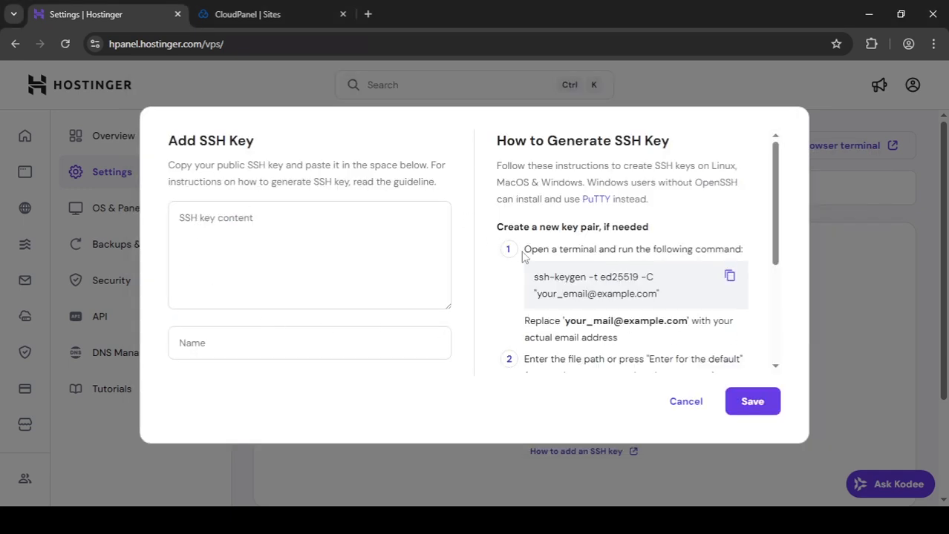
Paste the ed25519 public key, name the key vps, and save it to the VPS
{"action": "left_click", "coordinate": [309, 255]}
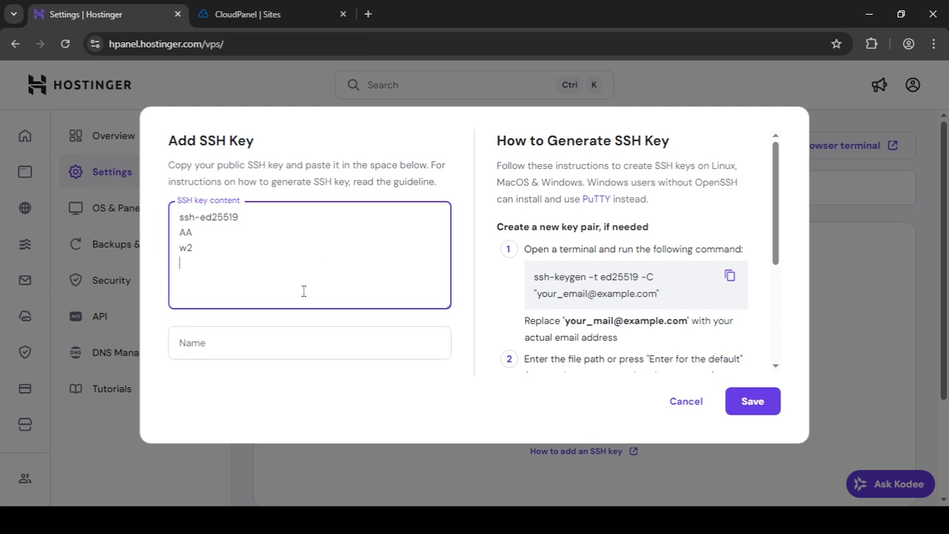
{"action": "left_click", "coordinate": [309, 342]}
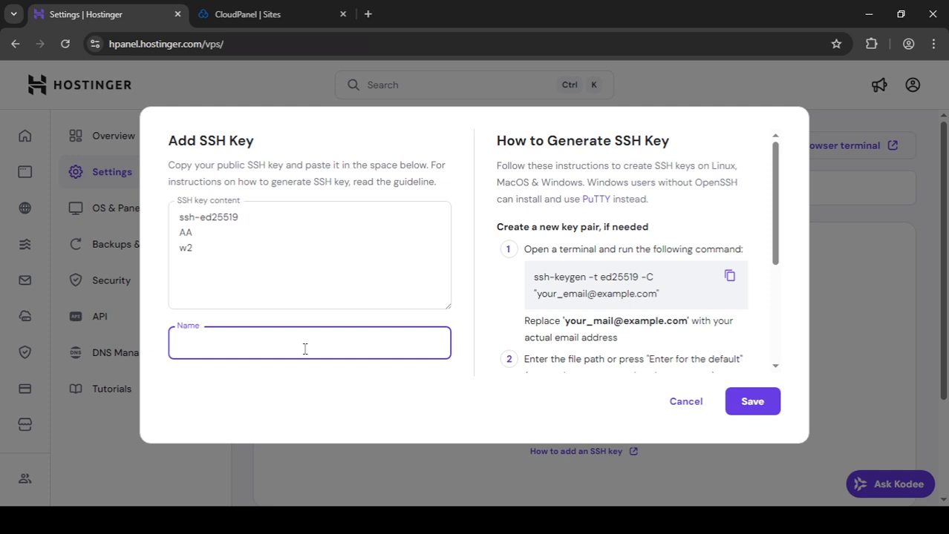
{"action": "left_click", "coordinate": [305, 343]}
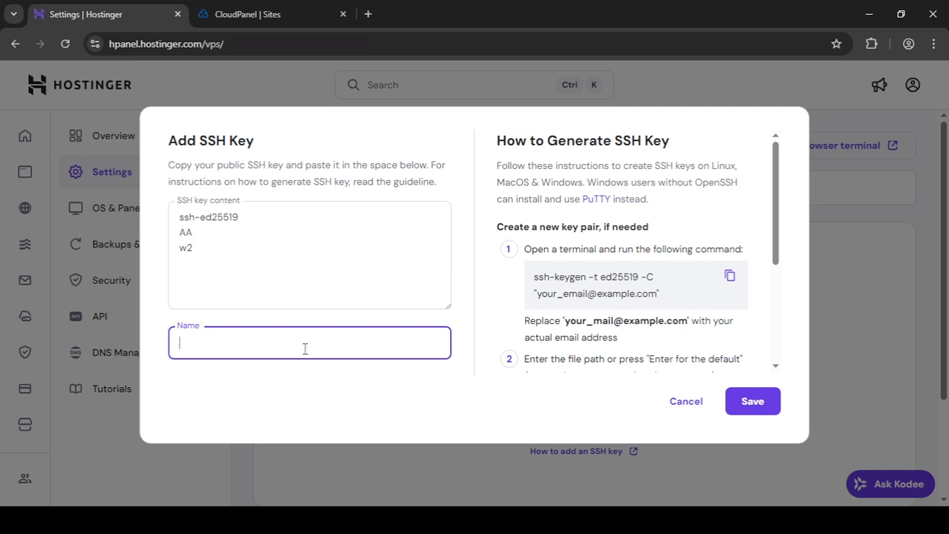
{"action": "type", "text": "vps"}
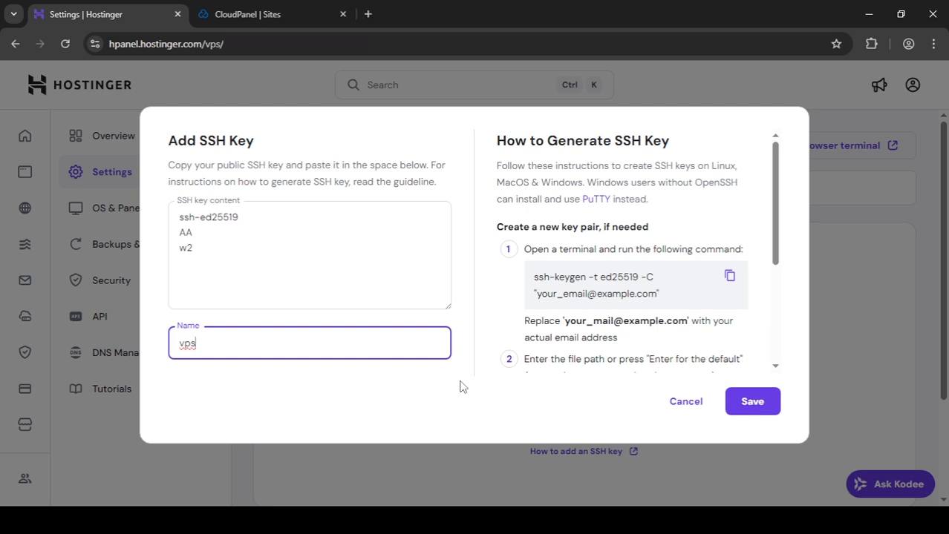
{"action": "mouse_move", "coordinate": [444, 401]}
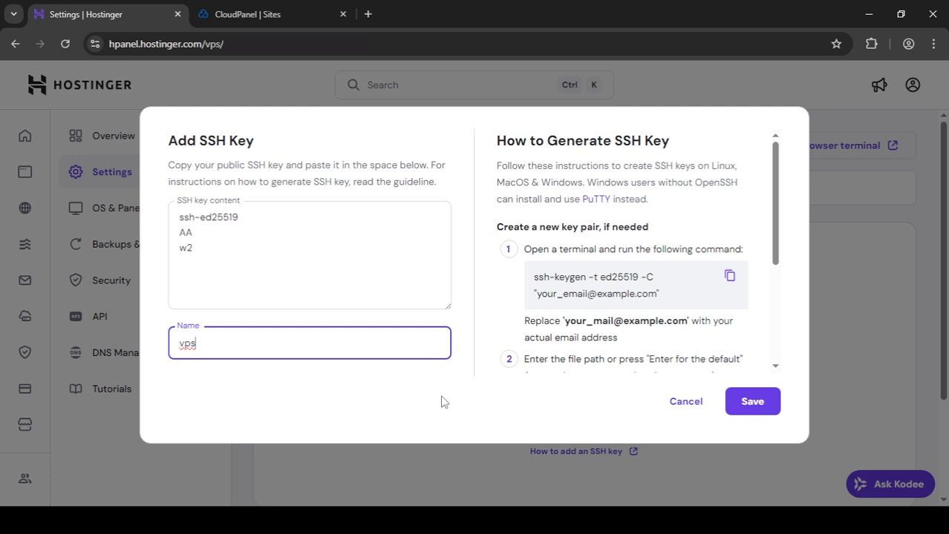
{"action": "mouse_move", "coordinate": [594, 412]}
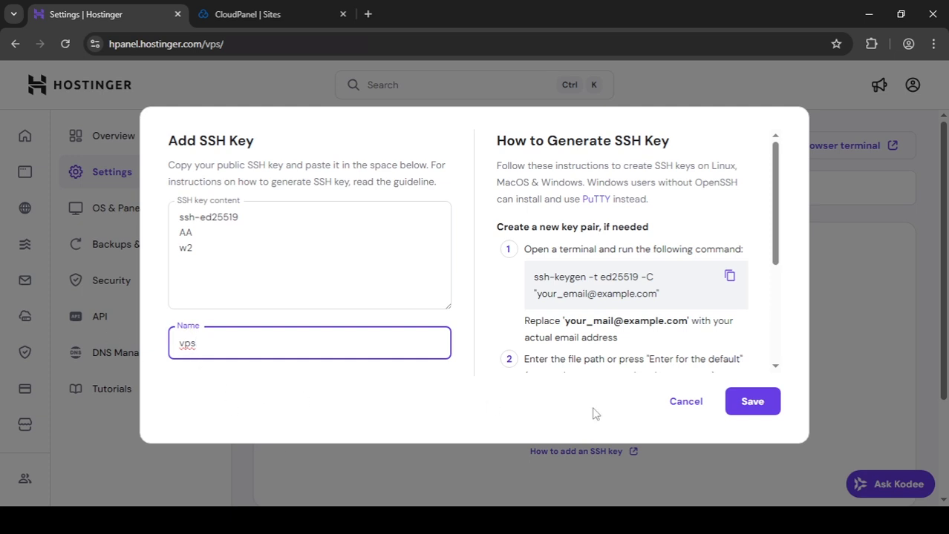
{"action": "left_click", "coordinate": [752, 401]}
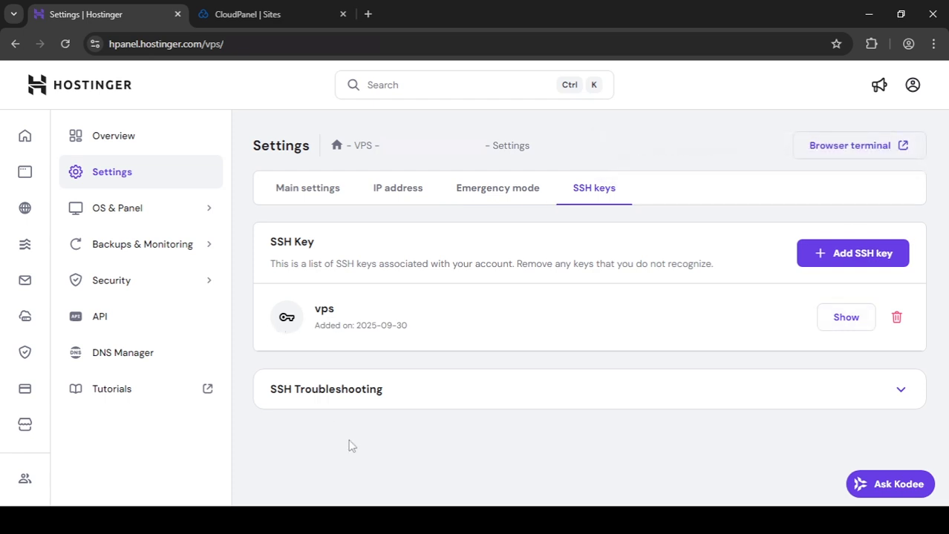
{"action": "mouse_move", "coordinate": [132, 175]}
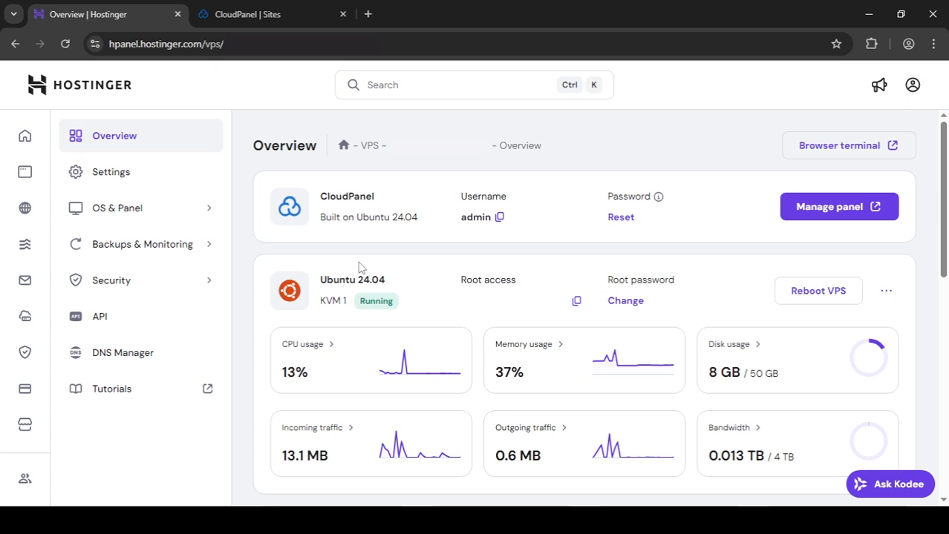
{"action": "mouse_move", "coordinate": [605, 312]}
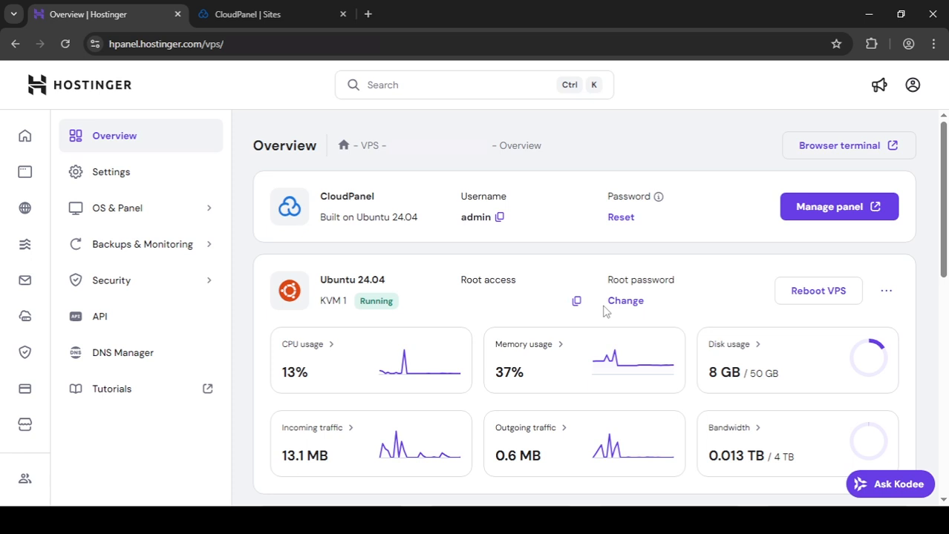
{"action": "mouse_move", "coordinate": [577, 306]}
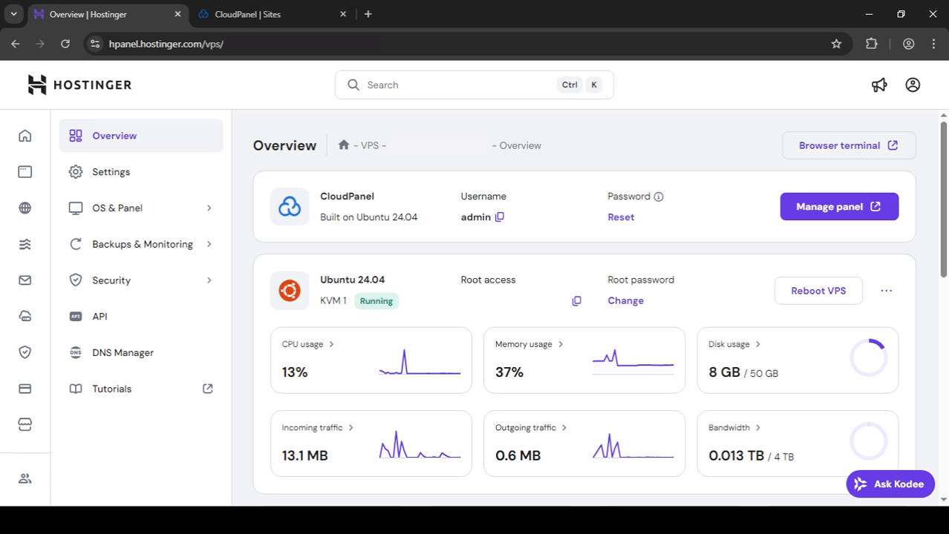
Copy the root access SSH login from the VPS overview
{"action": "double_click", "coordinate": [487, 279]}
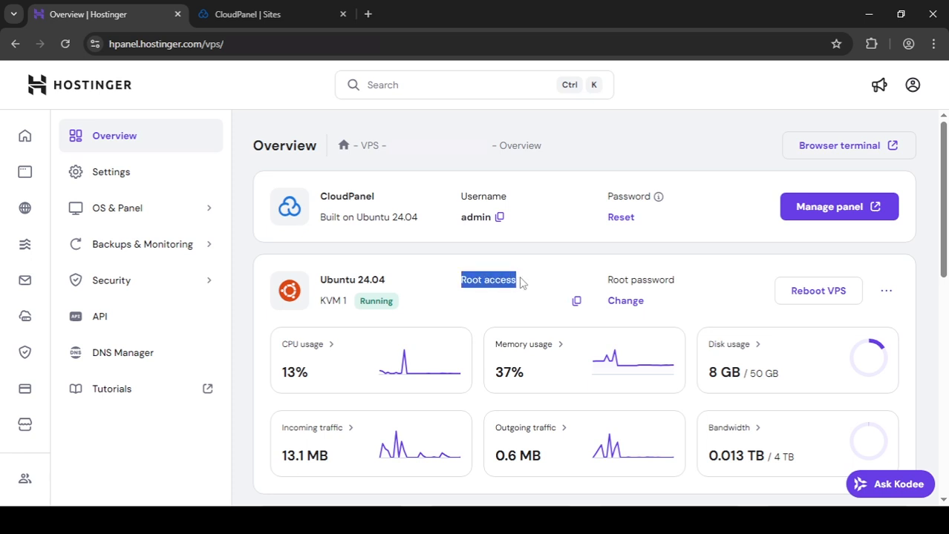
{"action": "left_click", "coordinate": [576, 300]}
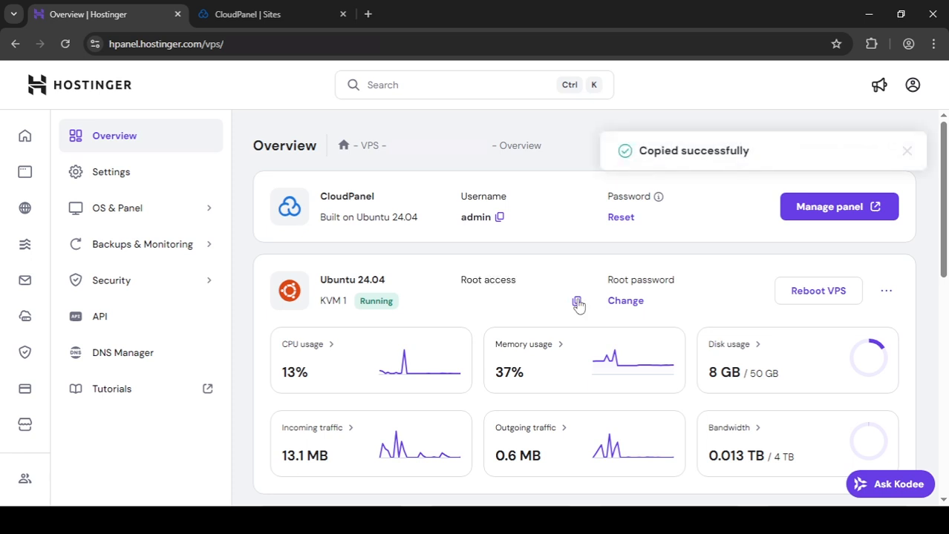
{"action": "mouse_move", "coordinate": [419, 371]}
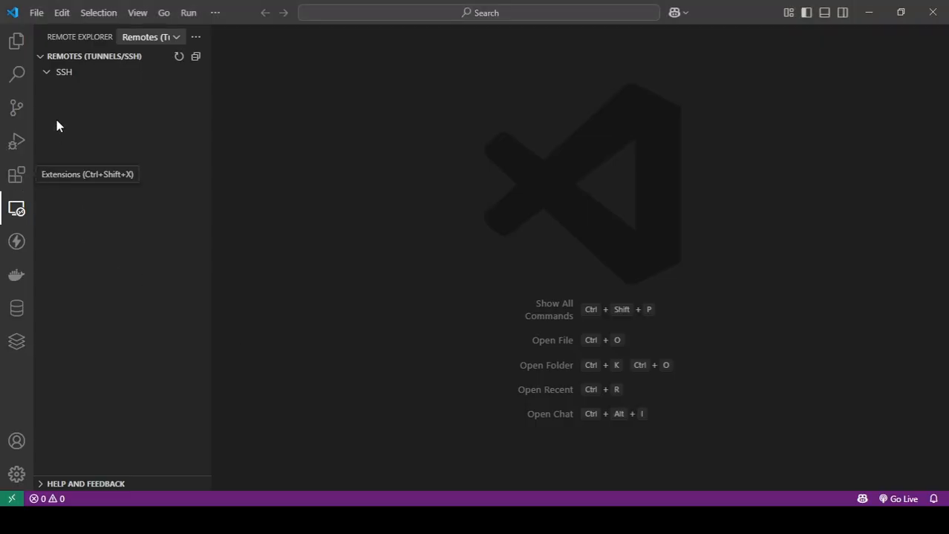
Add a new SSH remote host in Remote Explorer with the command ssh root@<server IP>
{"action": "left_click", "coordinate": [196, 71]}
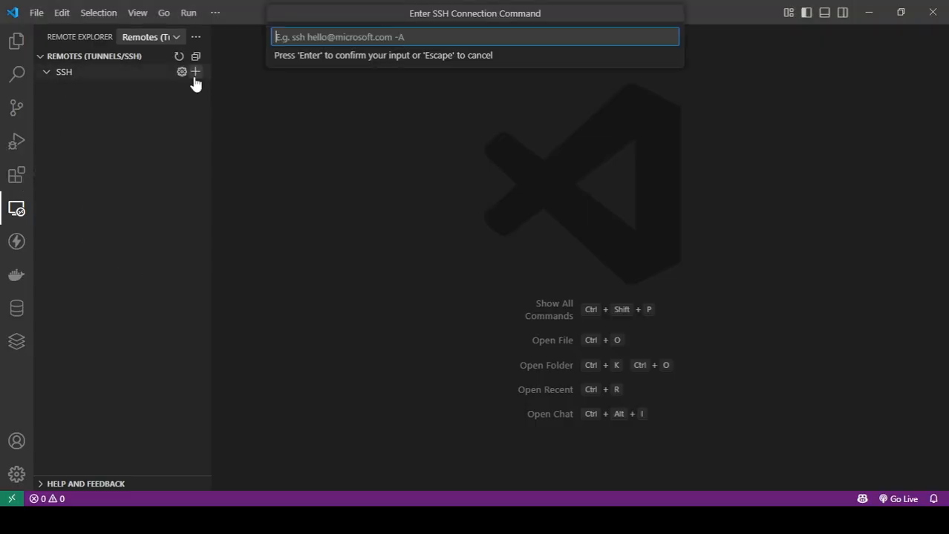
{"action": "type", "text": "ssh root@"}
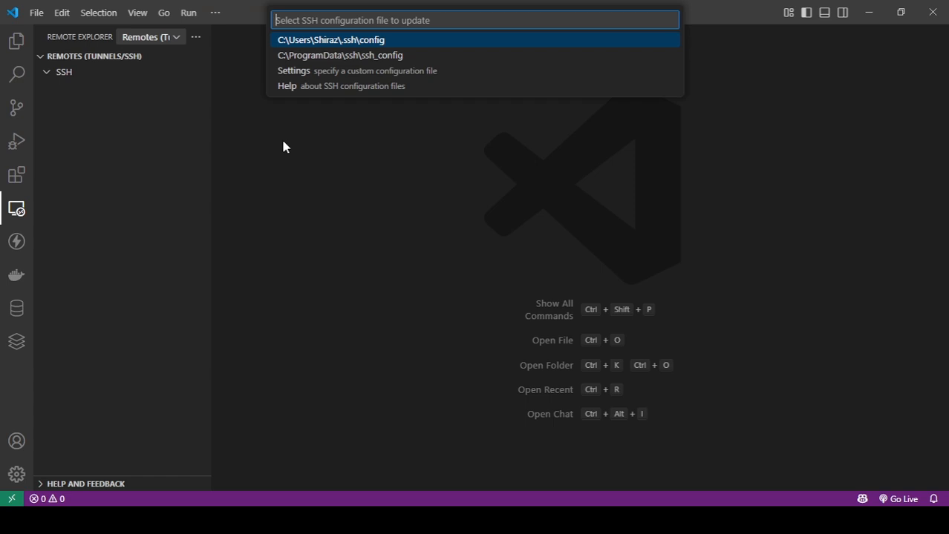
{"action": "mouse_move", "coordinate": [309, 202]}
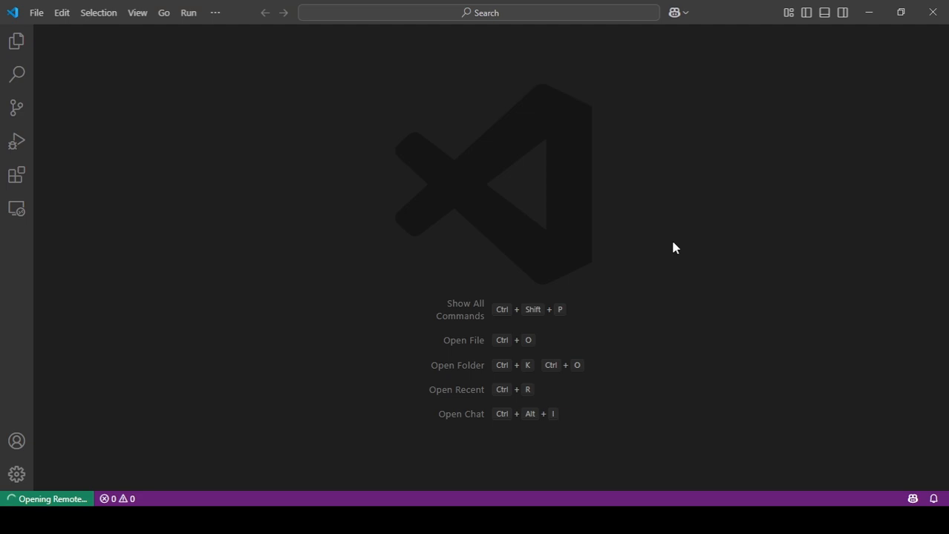
Connect to the VPS host in VS Code, accepting its fingerprint and letting the server initialise
{"action": "left_click", "coordinate": [16, 41]}
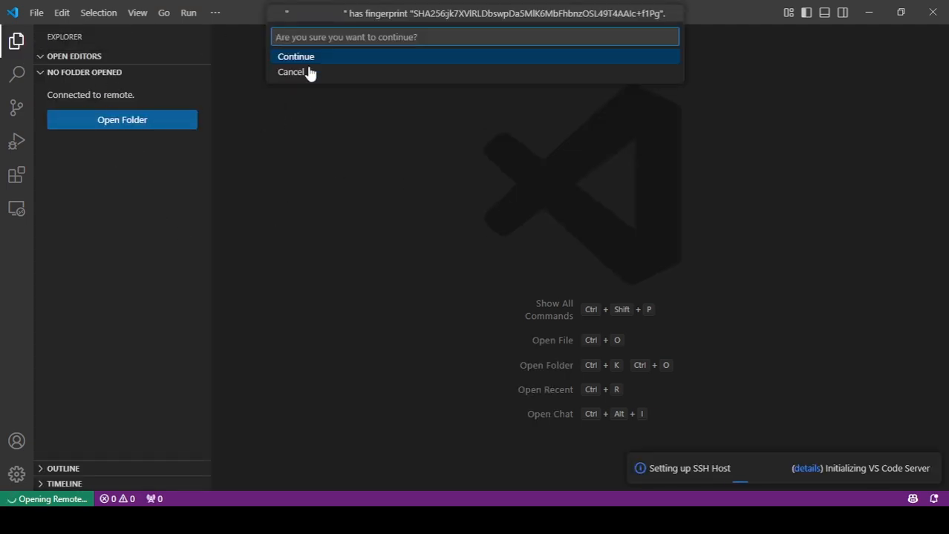
{"action": "left_click", "coordinate": [296, 56]}
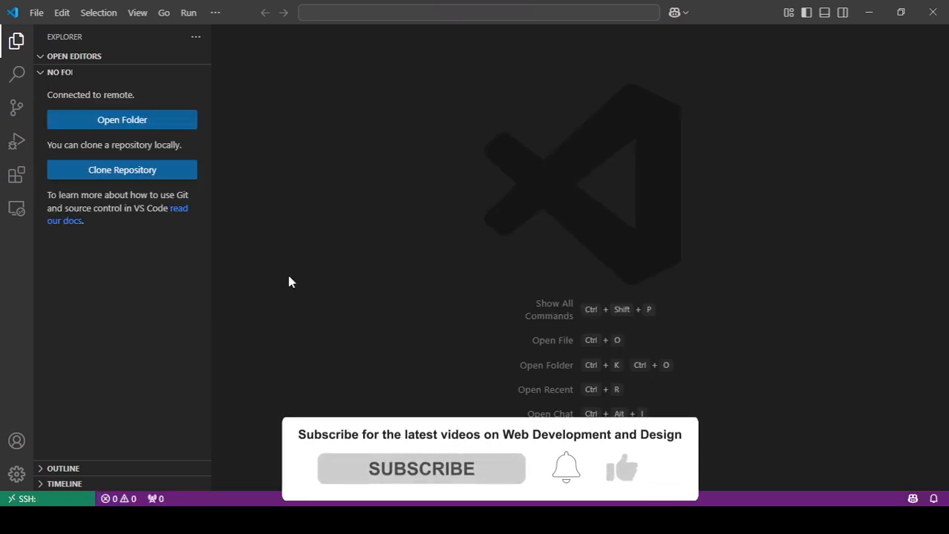
{"action": "left_click", "coordinate": [422, 469]}
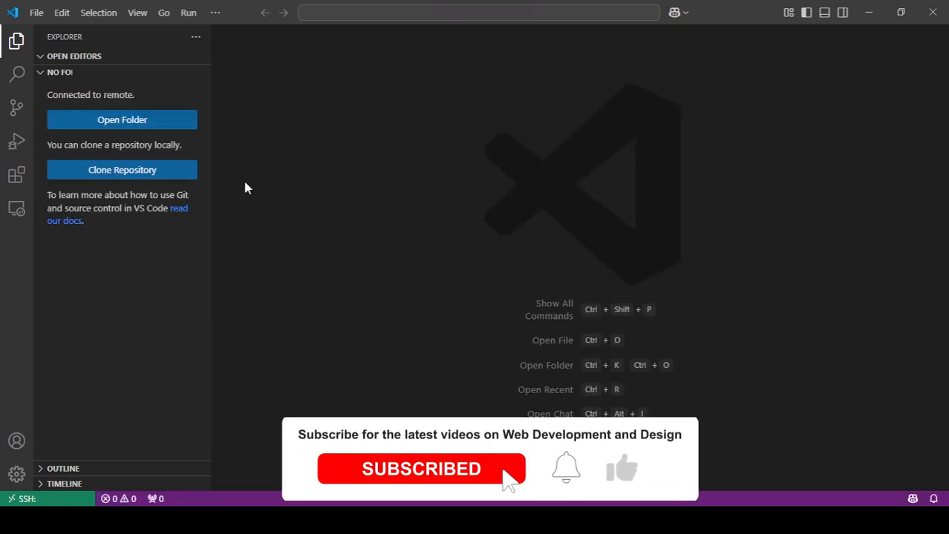
{"action": "left_click", "coordinate": [122, 119]}
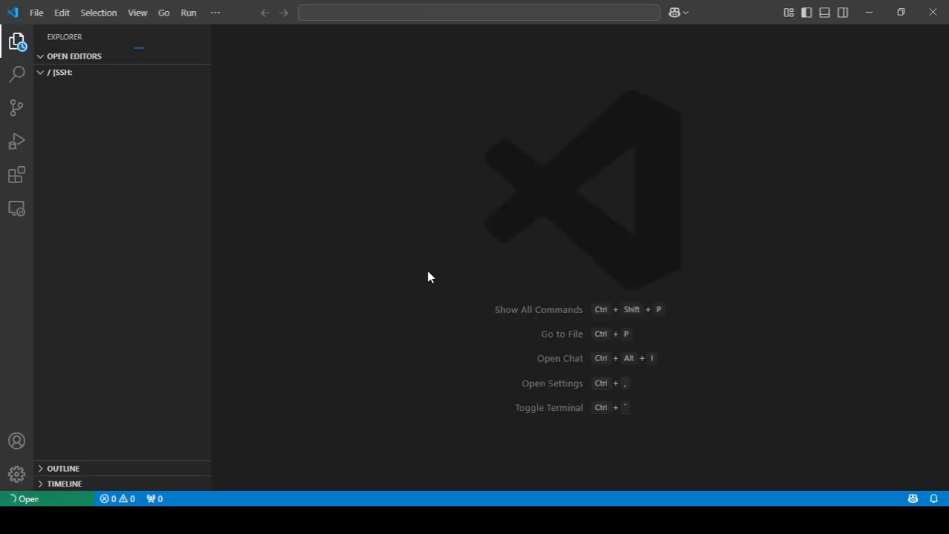
Open the remote / folder, start a bash terminal with Ctrl+`, and expand home (clp, mysql, ubuntu)
{"action": "left_click", "coordinate": [58, 72]}
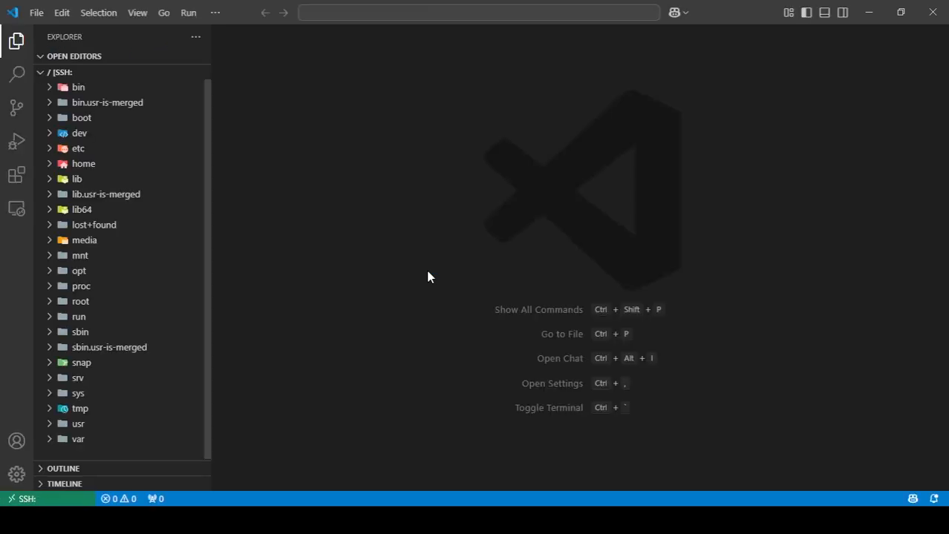
{"action": "key", "text": "ctrl+`"}
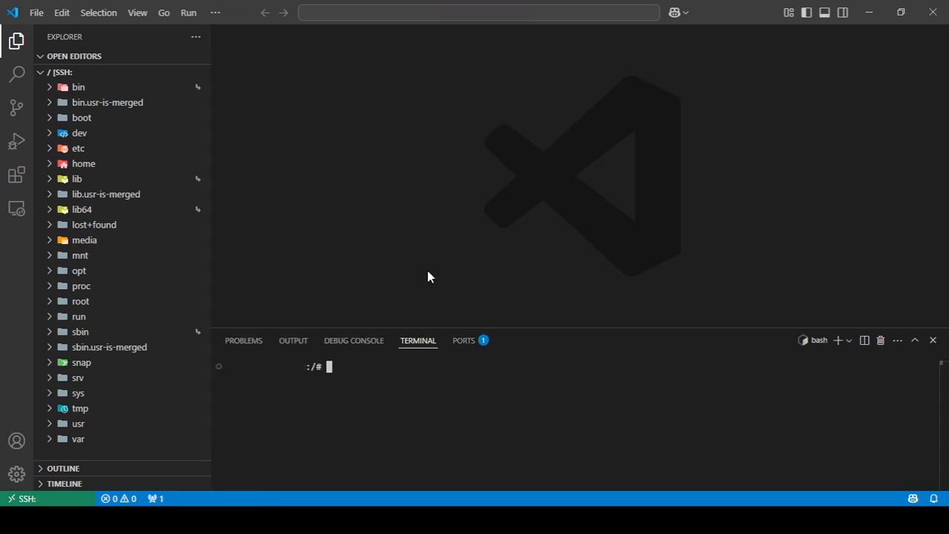
{"action": "mouse_move", "coordinate": [396, 380]}
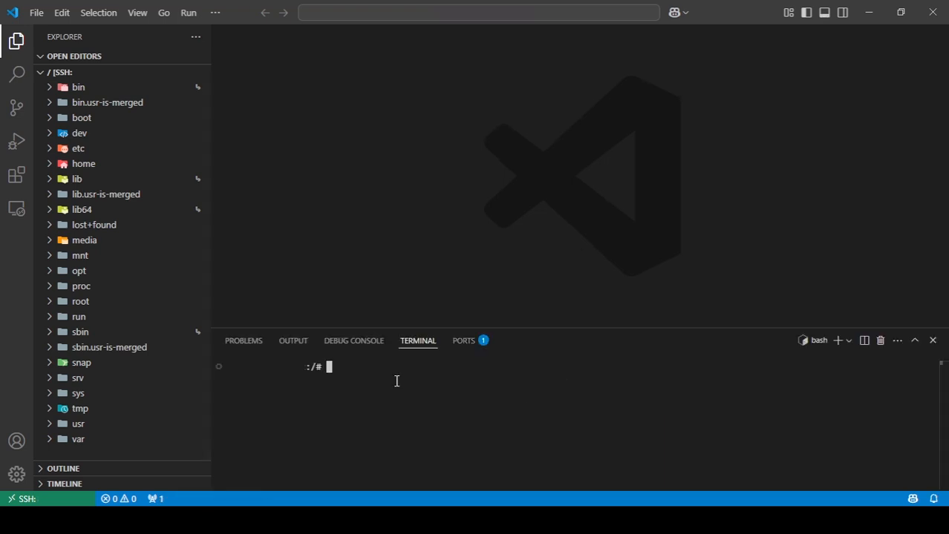
{"action": "mouse_move", "coordinate": [79, 270]}
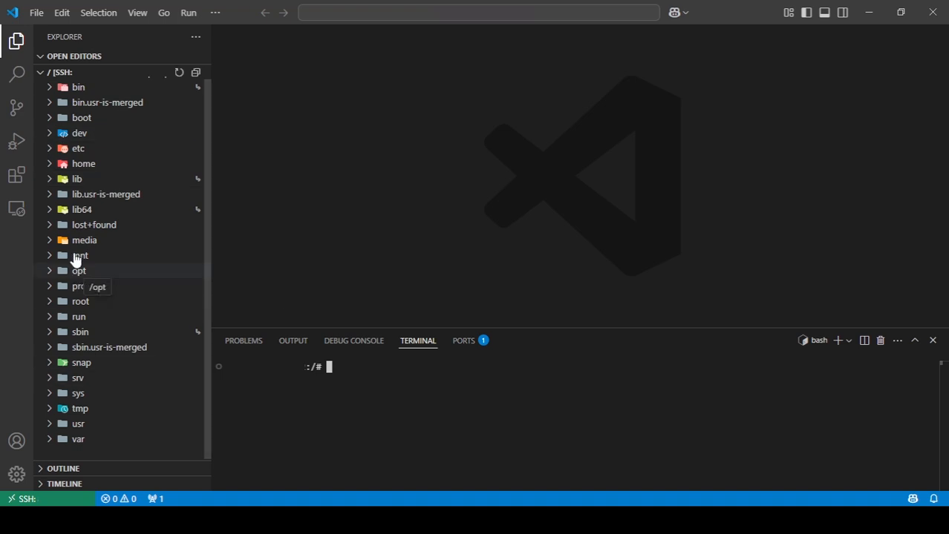
{"action": "left_click", "coordinate": [84, 163]}
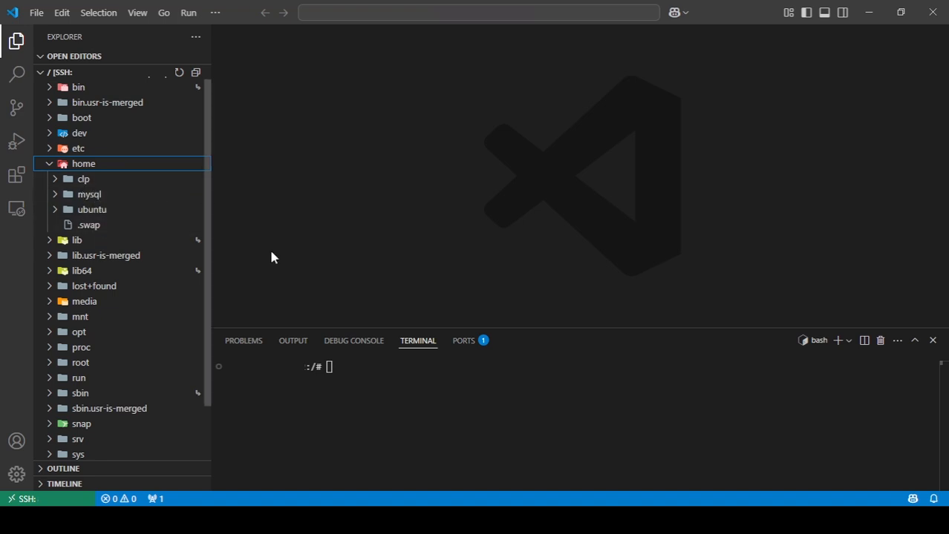
{"action": "mouse_move", "coordinate": [104, 169]}
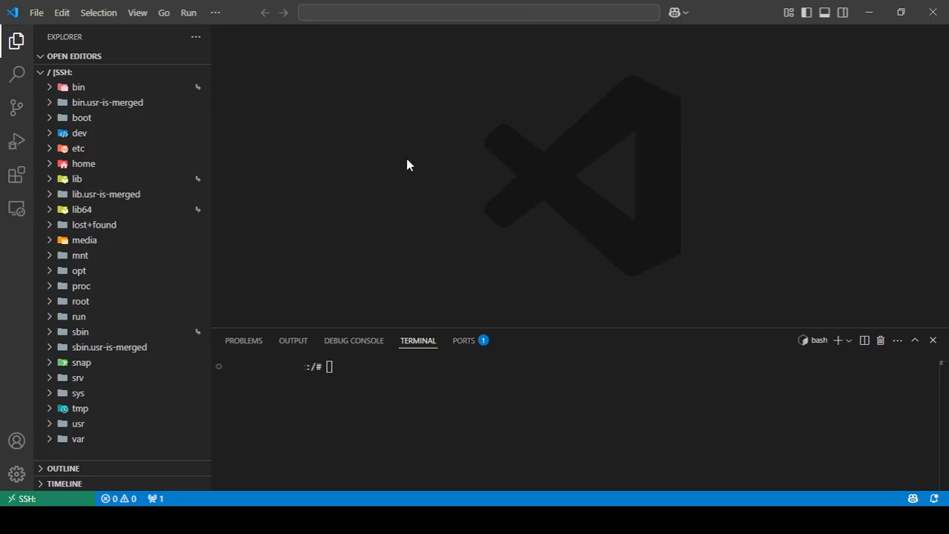
{"action": "mouse_move", "coordinate": [437, 56]}
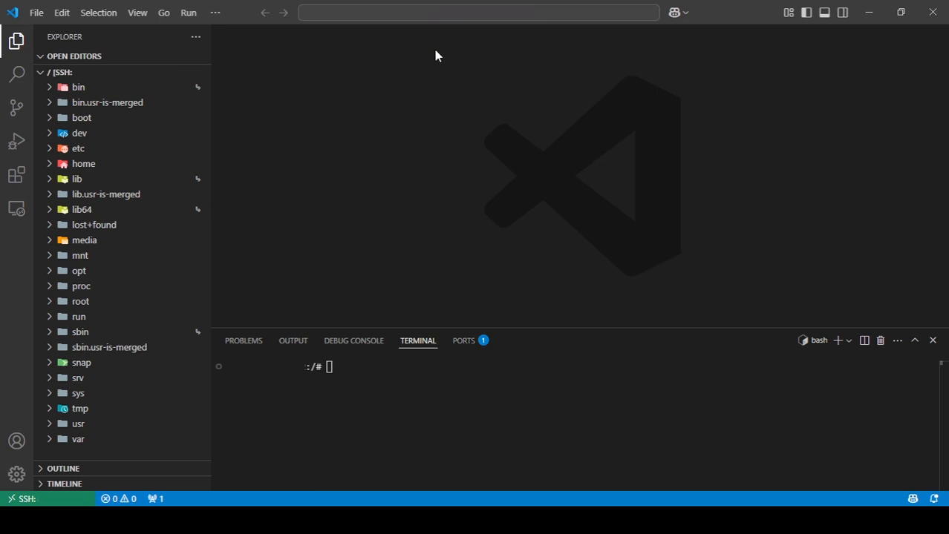